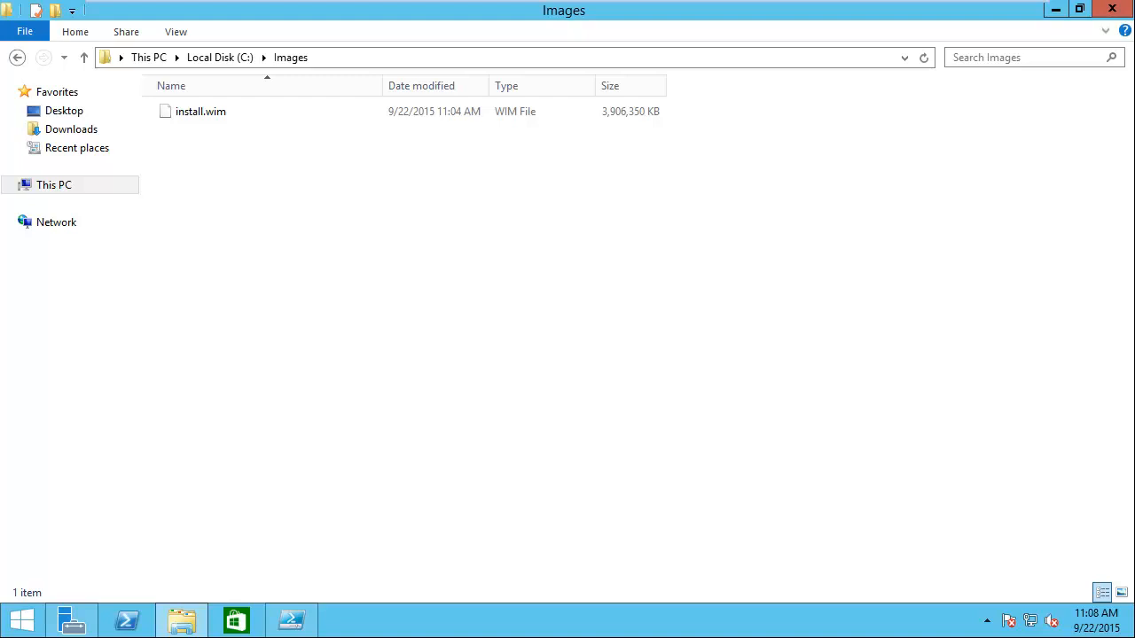
- Bring up Customize-Image.ps1 and place the cursor on the Get-WimInfo line for install.wim
click(291, 620)
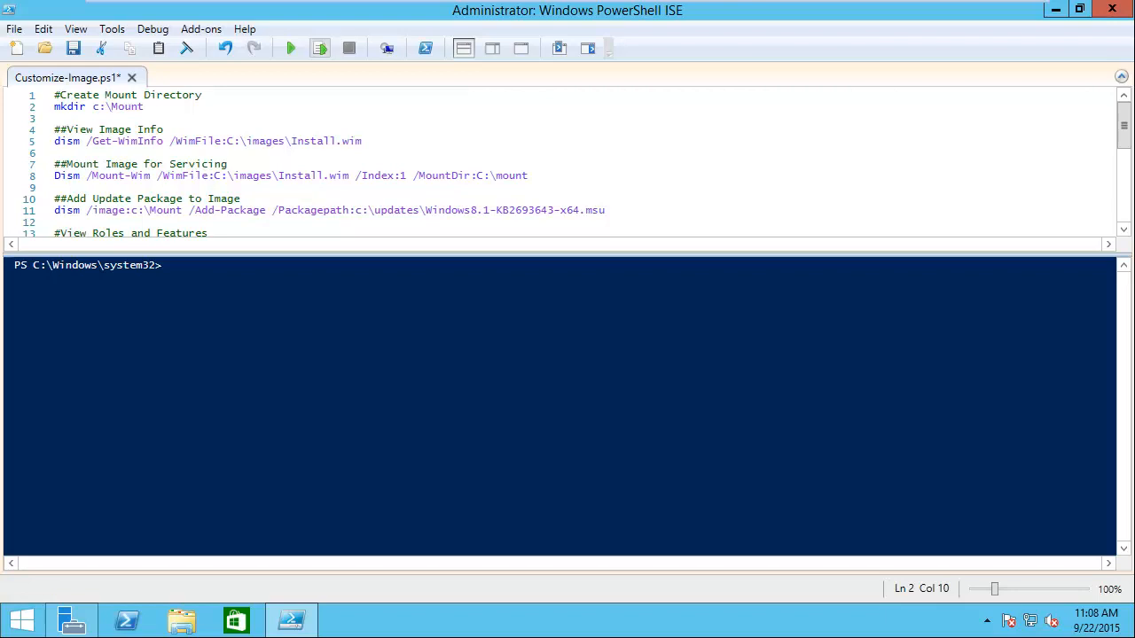
click(318, 47)
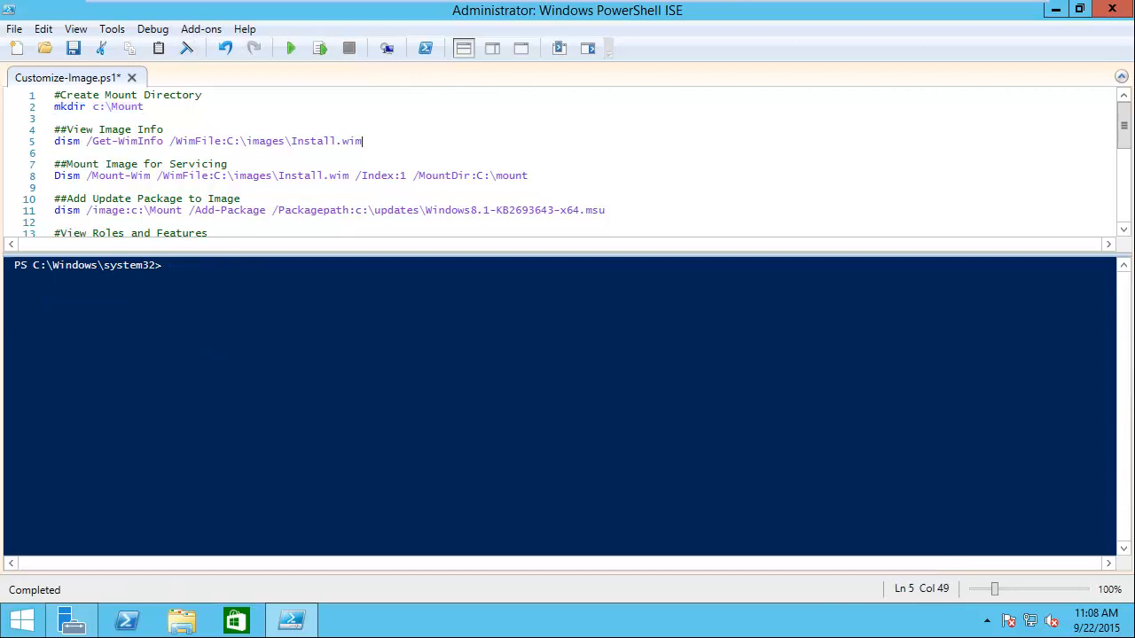
mouse_move(319, 48)
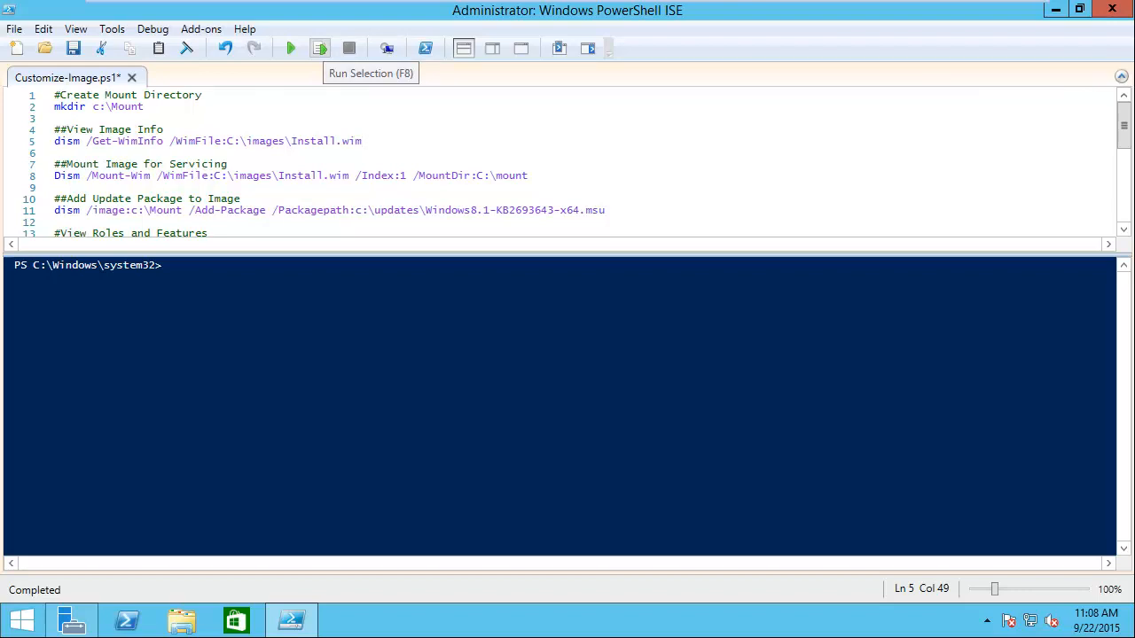
- Run the dism /Get-WimInfo line to list install.wim's four Server 2012 R2 editions
click(319, 48)
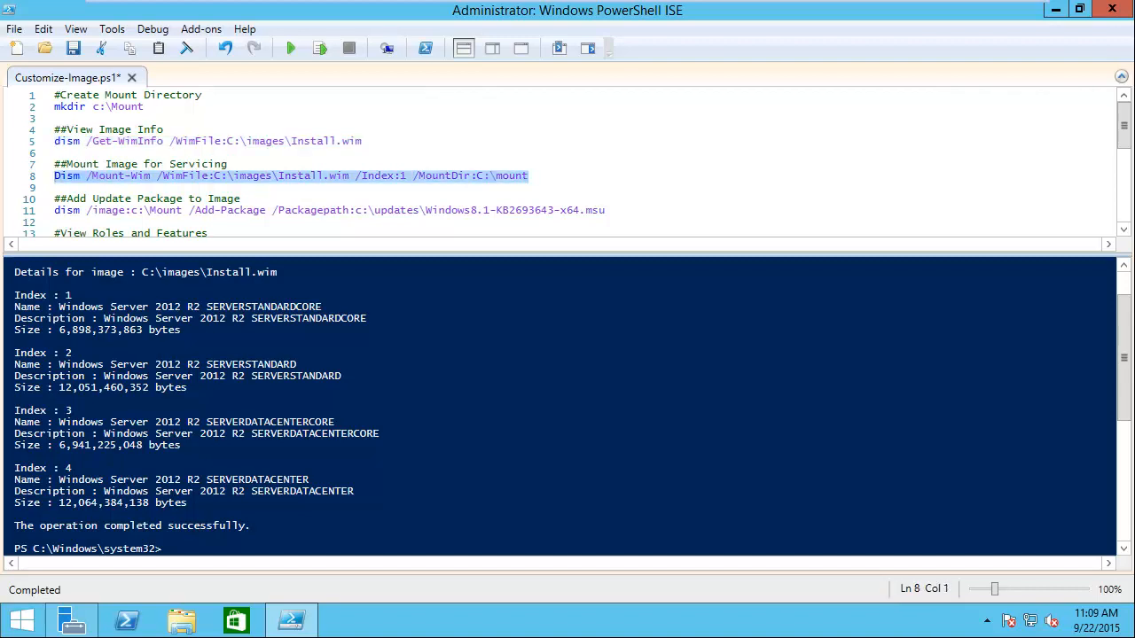
- Run the Dism /Mount-Wim line to mount index 1 of install.wim at C:\Mount
click(319, 48)
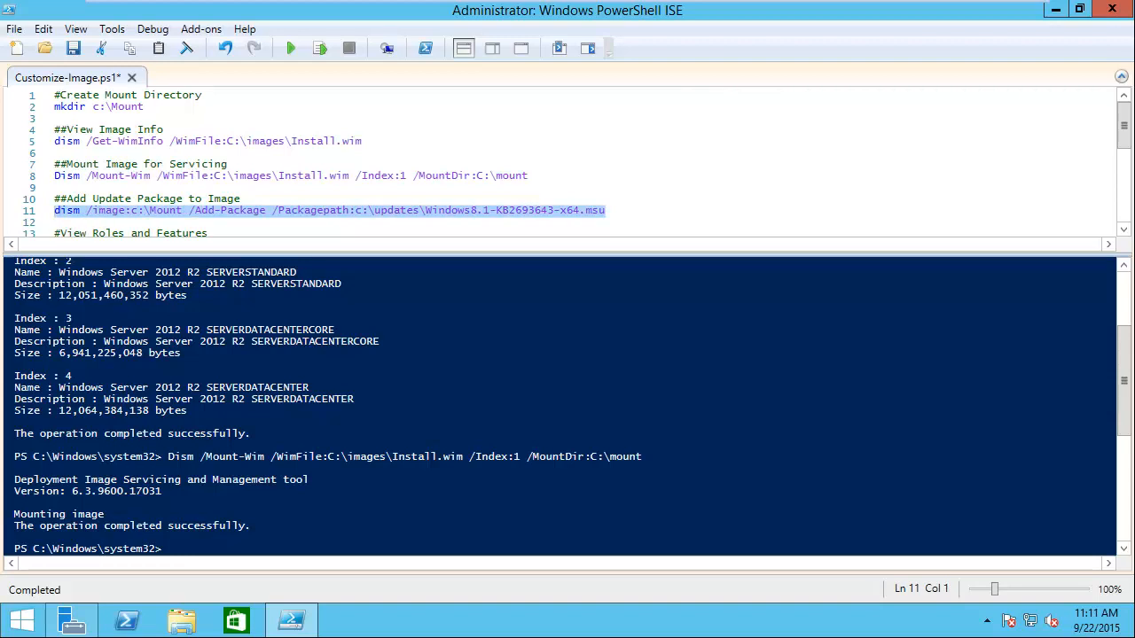
mouse_move(319, 48)
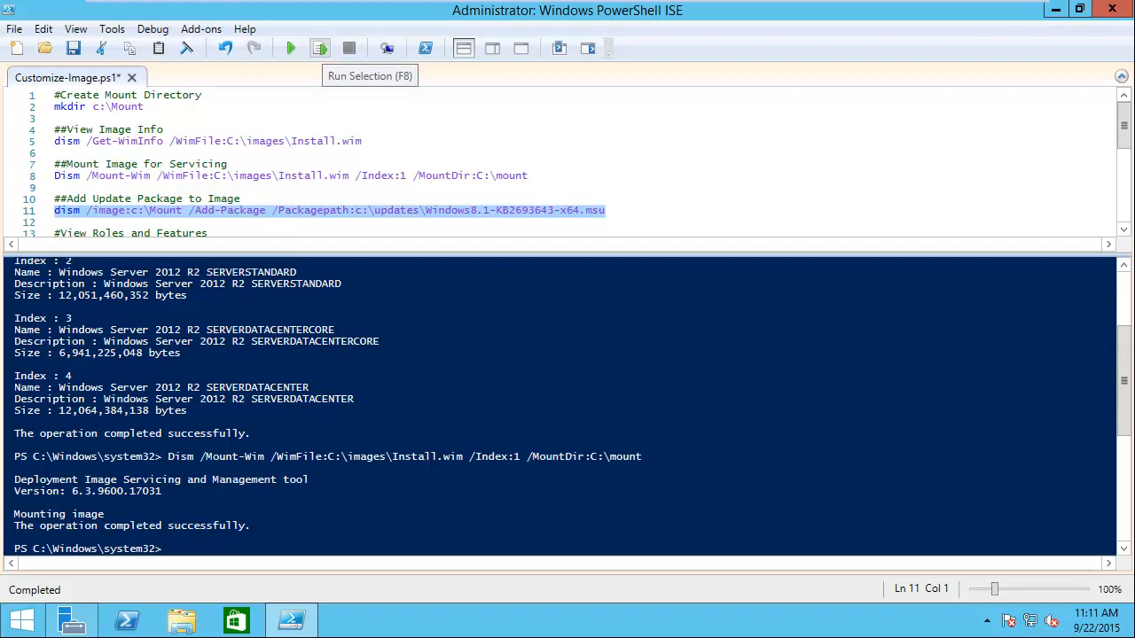
- Run the dism /Add-Package line adding Windows8.1-KB2693643 to the mounted image
click(319, 48)
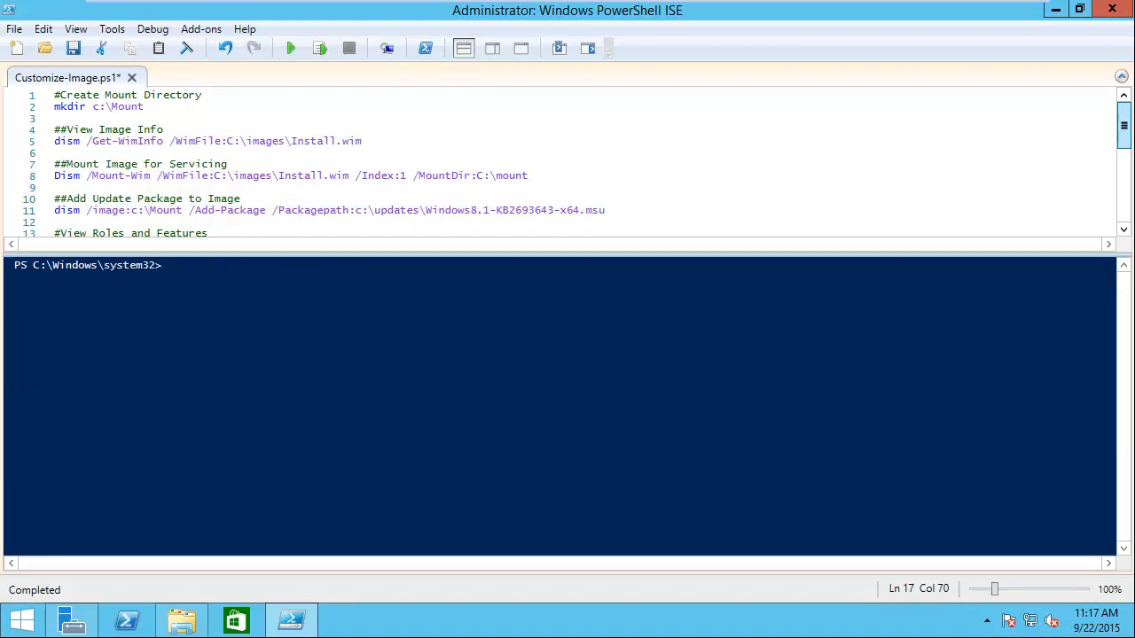
- Run the dism /Get-Features line to list the mounted image's features and their states
scroll(down, 3)
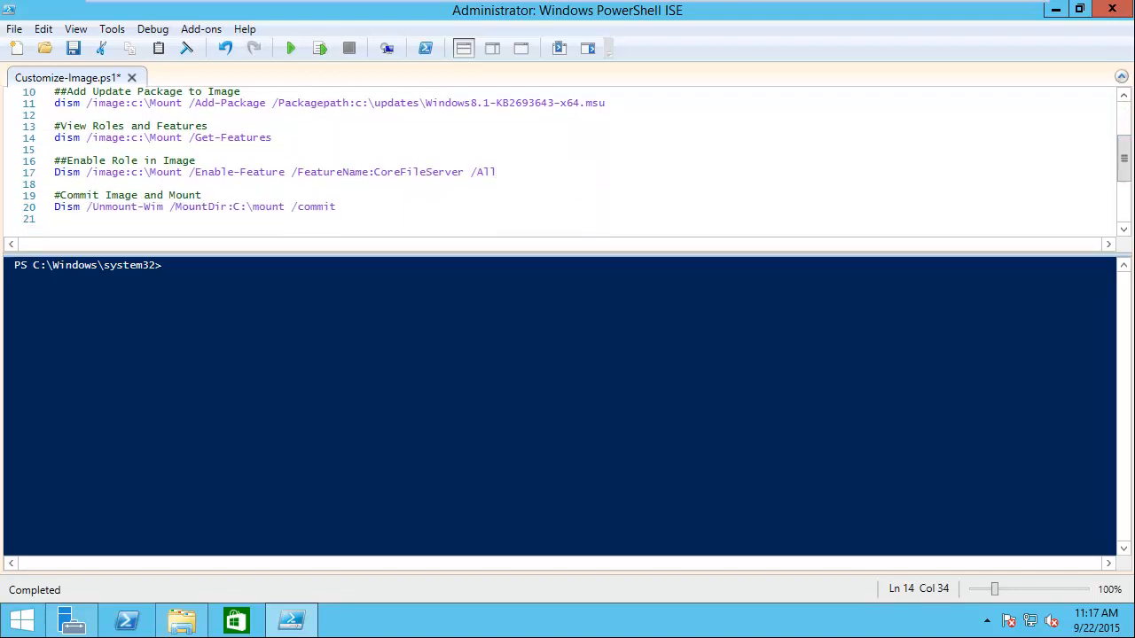
mouse_move(319, 48)
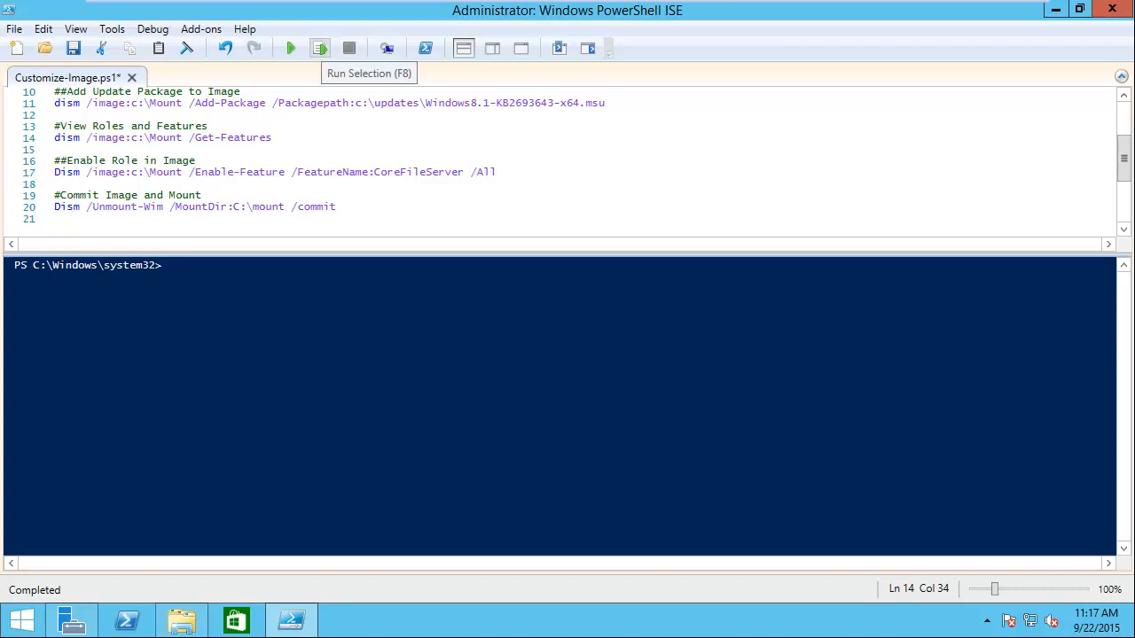
click(319, 48)
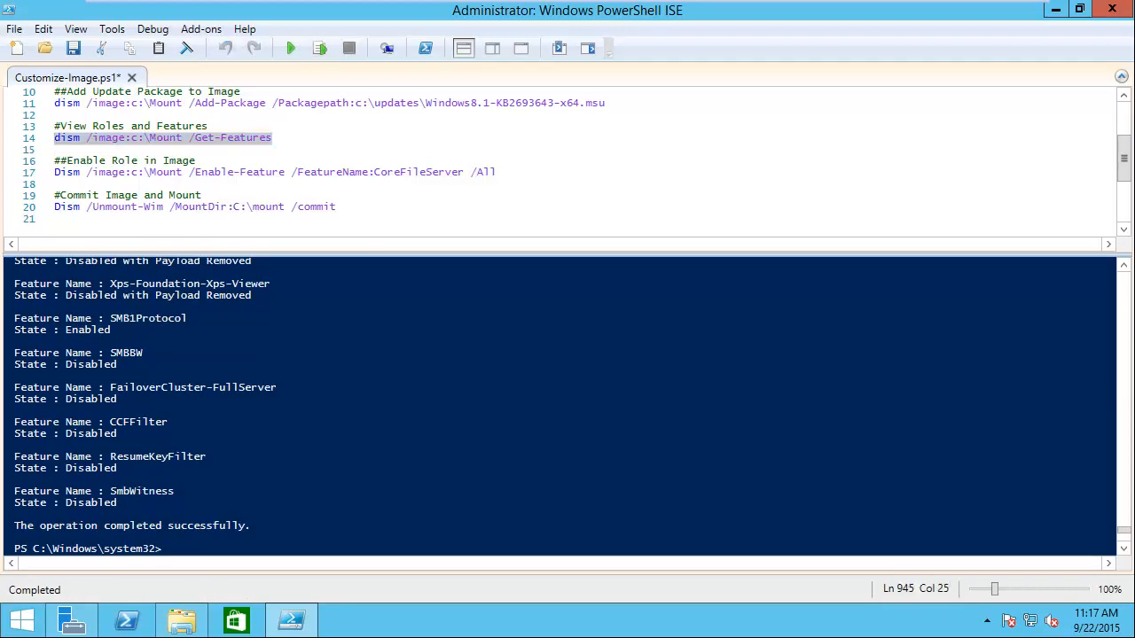
- Select FailoverCluster-FullServer, then run only the /All fragment of line 17, which errors as unrecognized
double_click(192, 386)
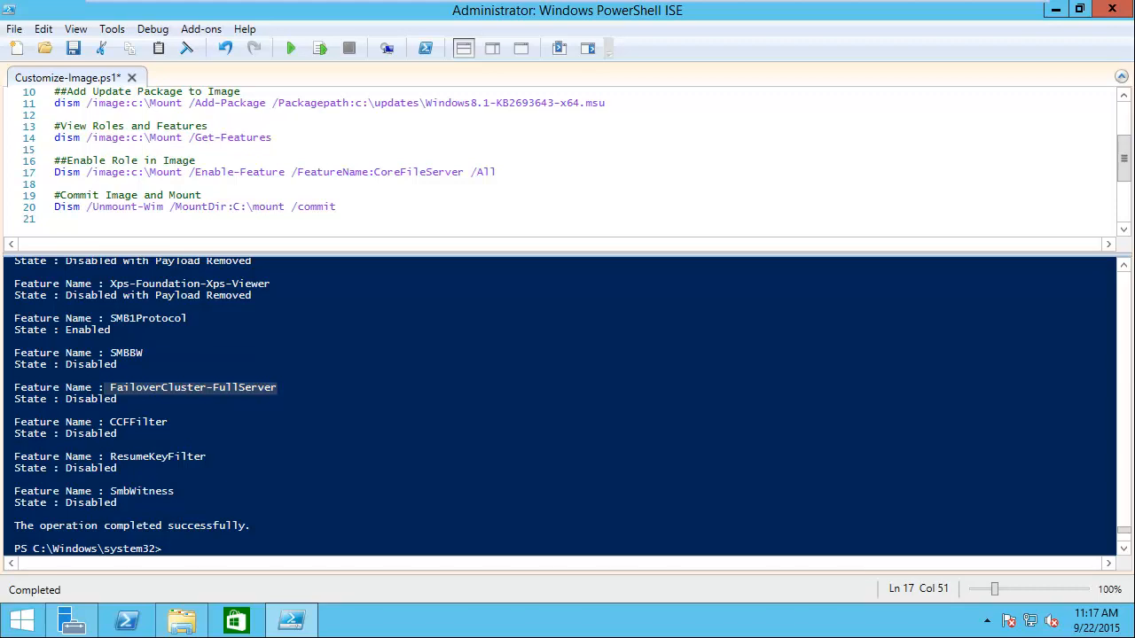
double_click(419, 172)
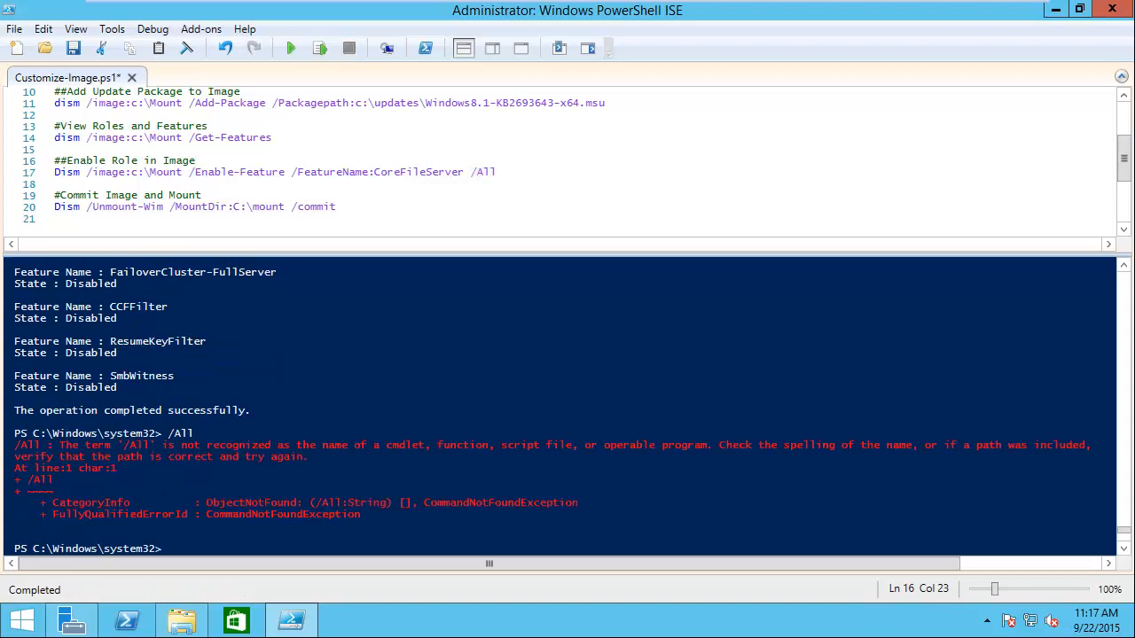
- Run the full Enable-Feature line to enable CoreFileServer with all dependencies
click(319, 48)
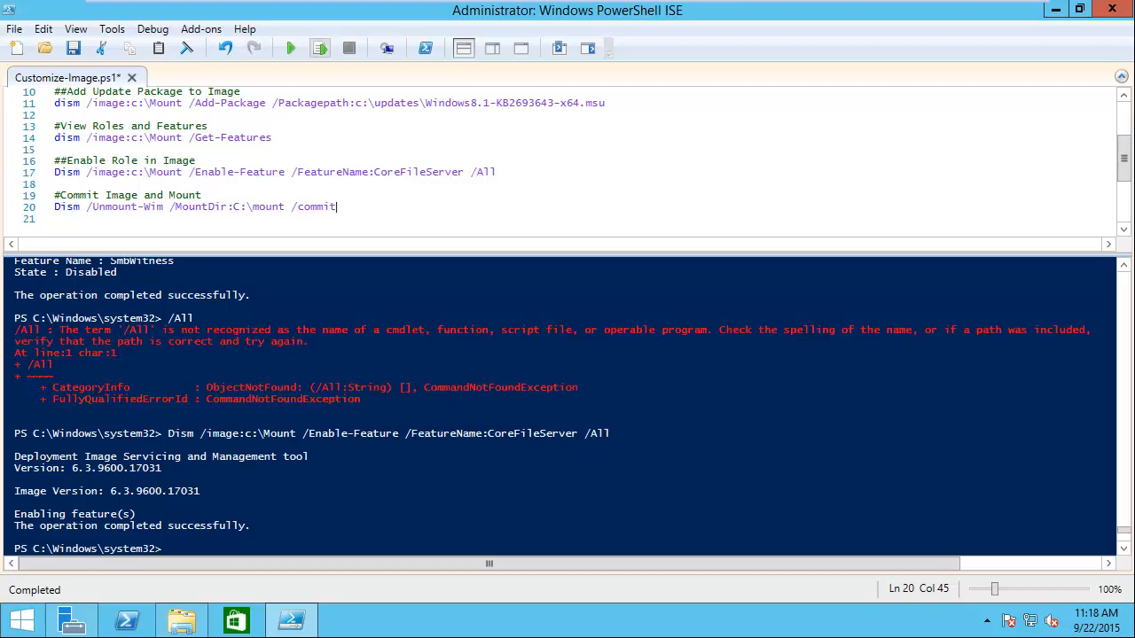
- Run Dism /Unmount-Wim /commit, then launch Windows Deployment Services from Server Manager's Tools menu
click(289, 48)
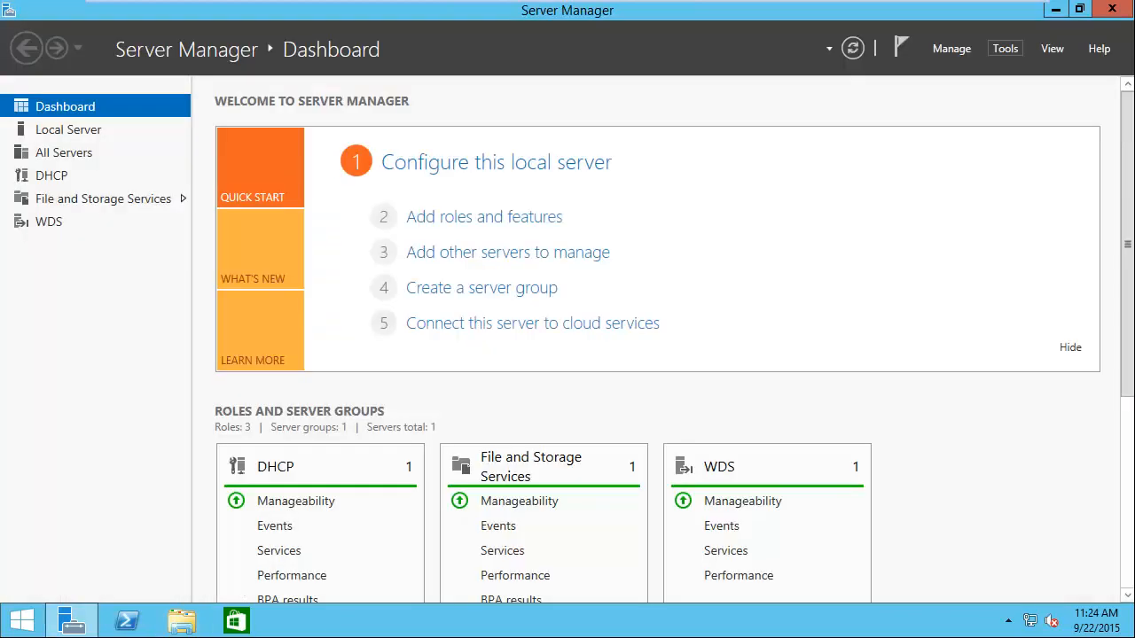
click(1008, 50)
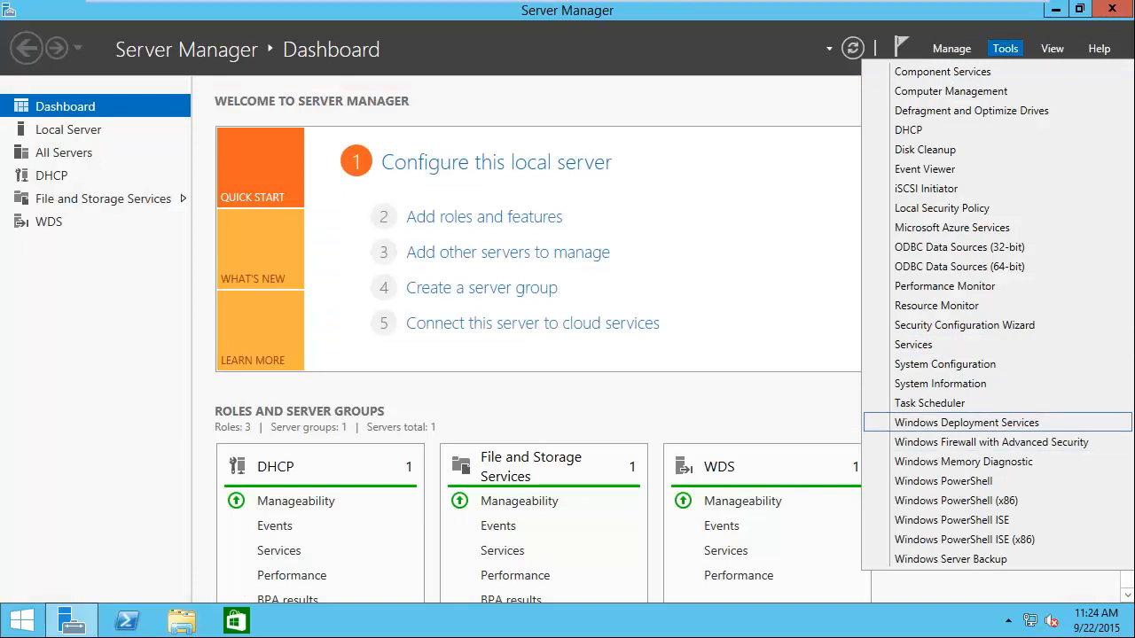
click(965, 422)
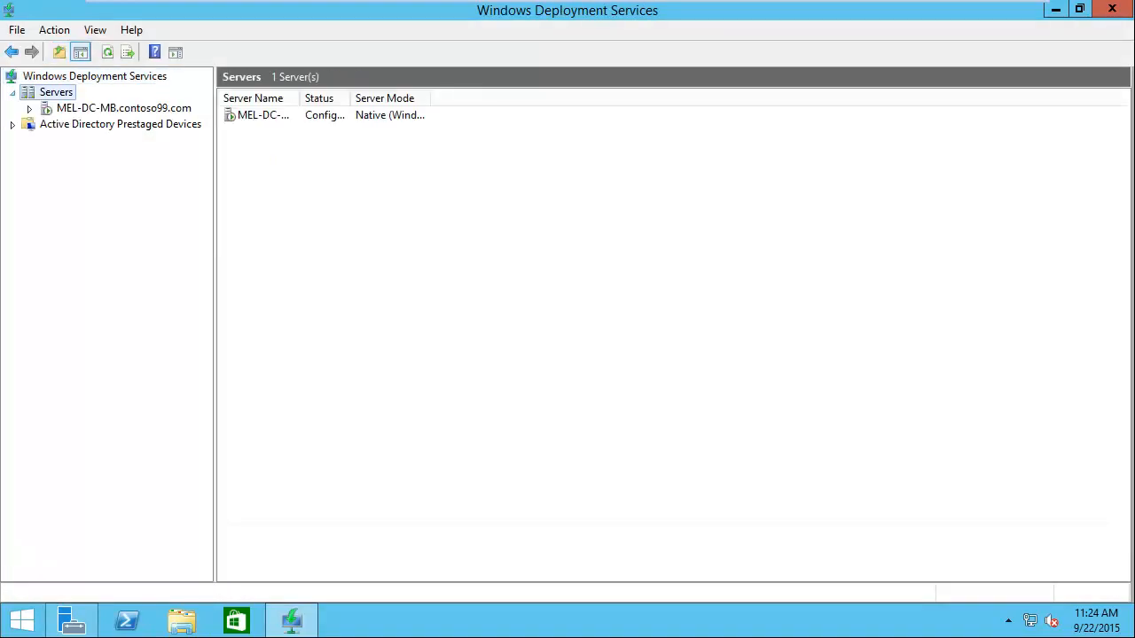
- Start Add Install Image under Install Images and create the WDS-Demo image group
click(30, 109)
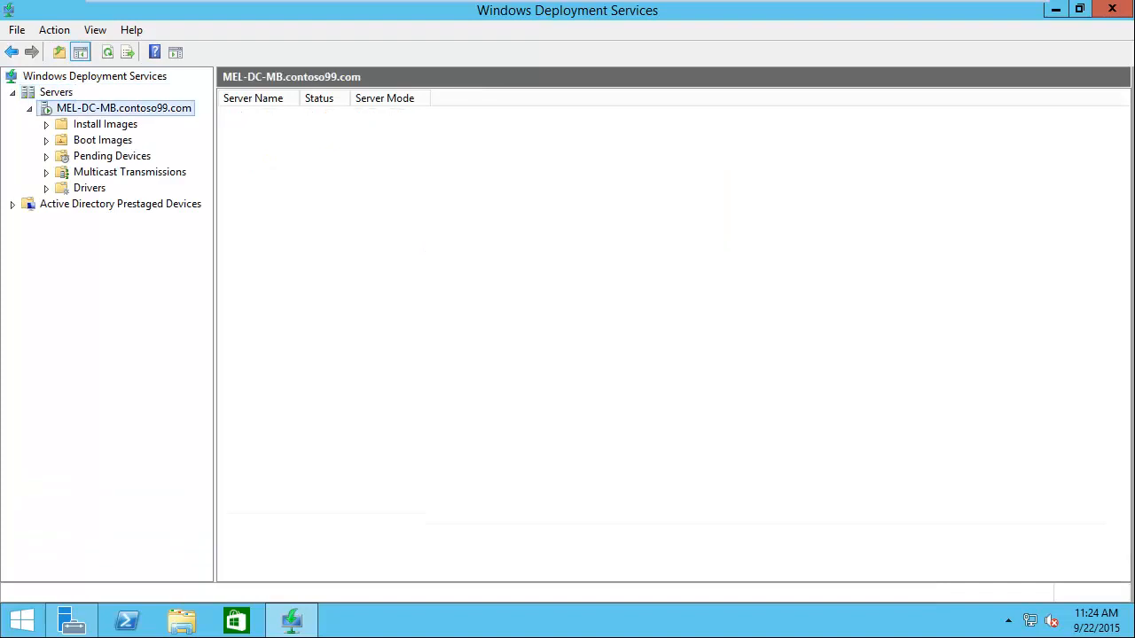
right_click(104, 124)
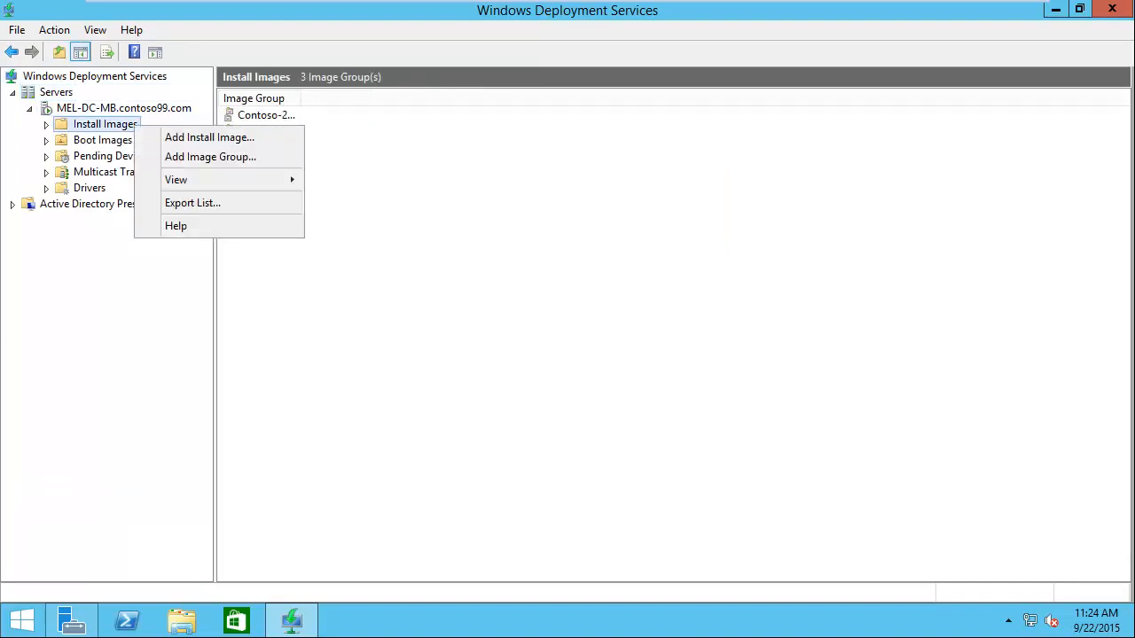
click(209, 136)
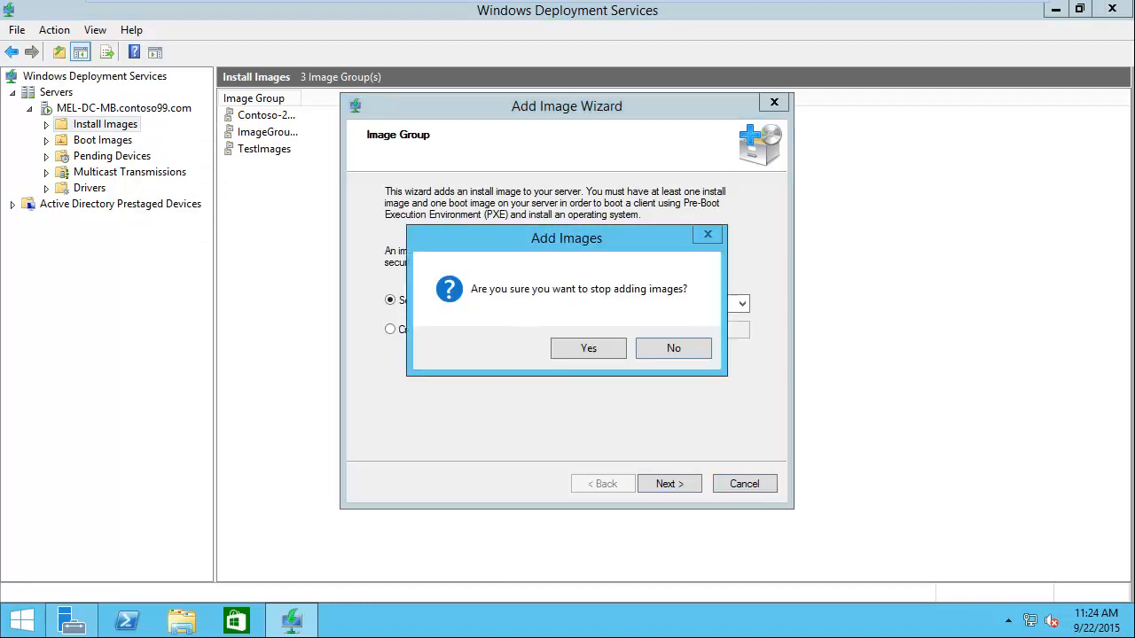
click(589, 348)
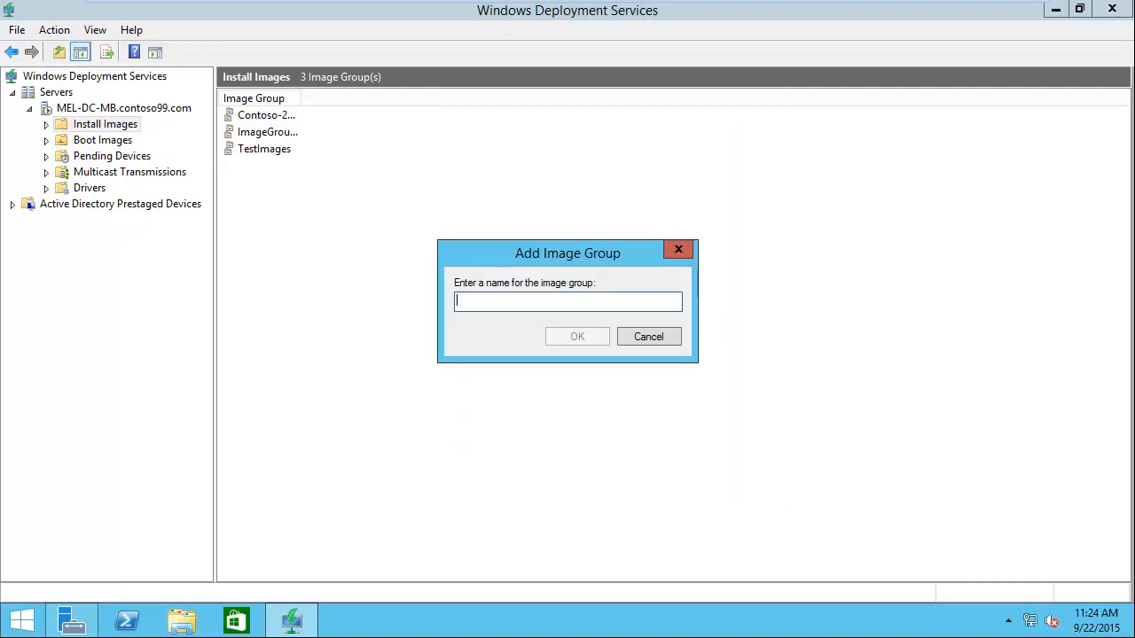
text(WDS-D)
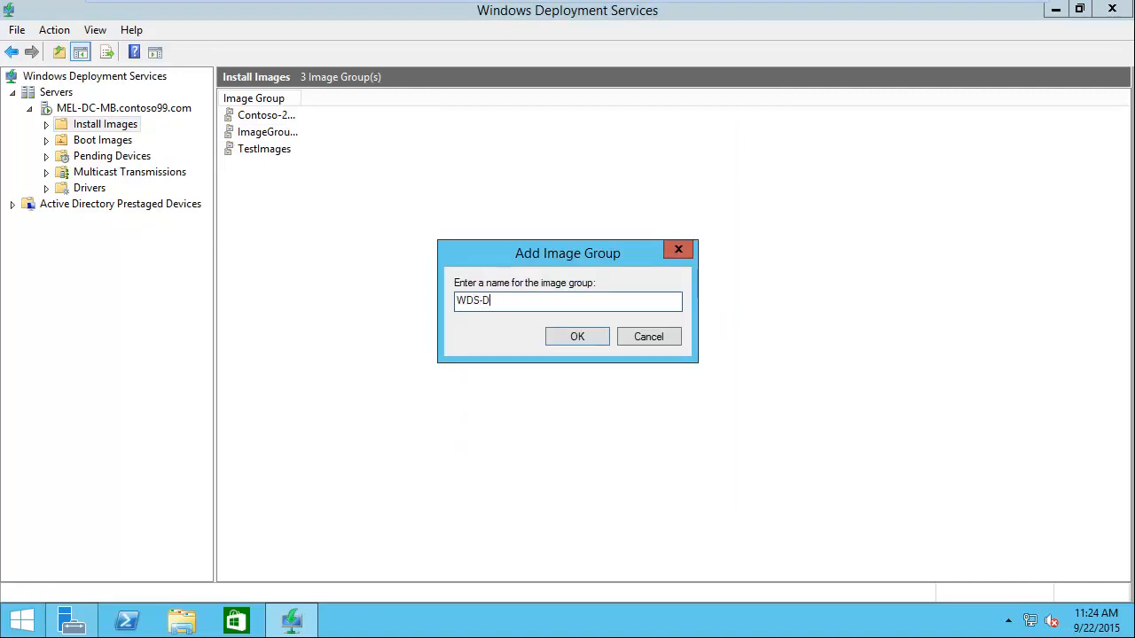
click(578, 337)
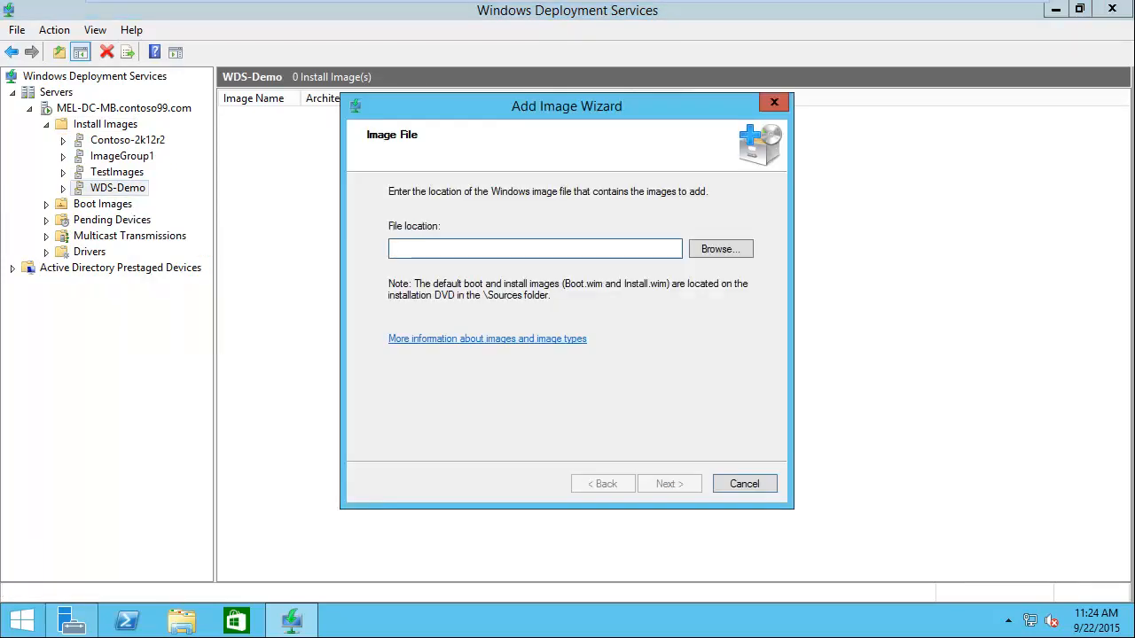
- Point the wizard at \\ADL-DC-MB\Images\install.wim and continue to its four Server 2012 R2 editions
click(536, 248)
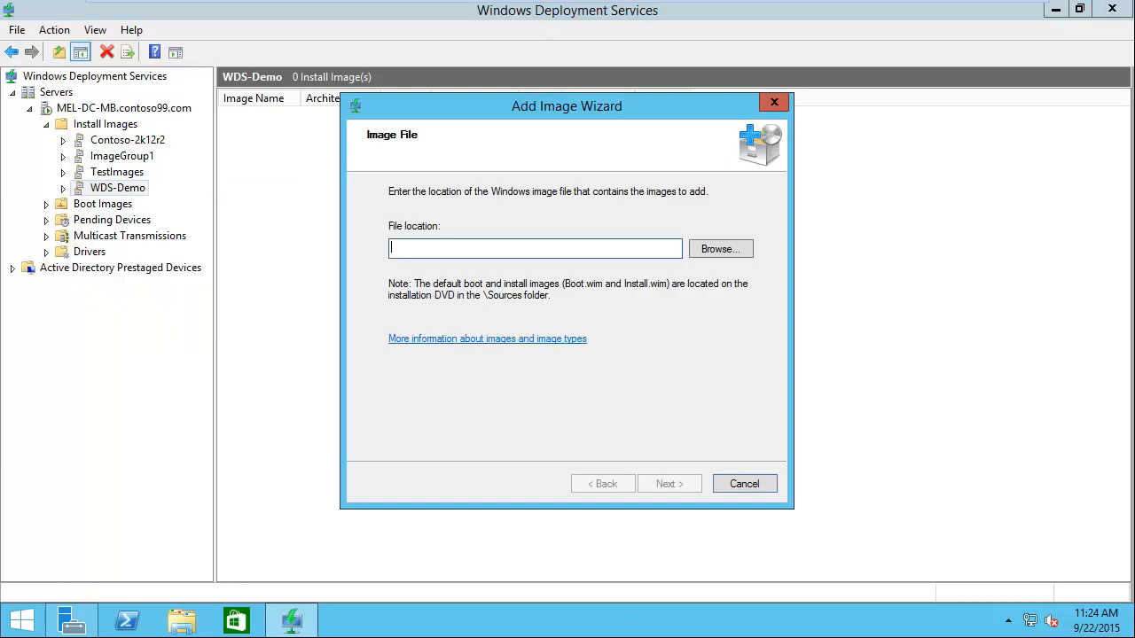
text(\\ADL-)
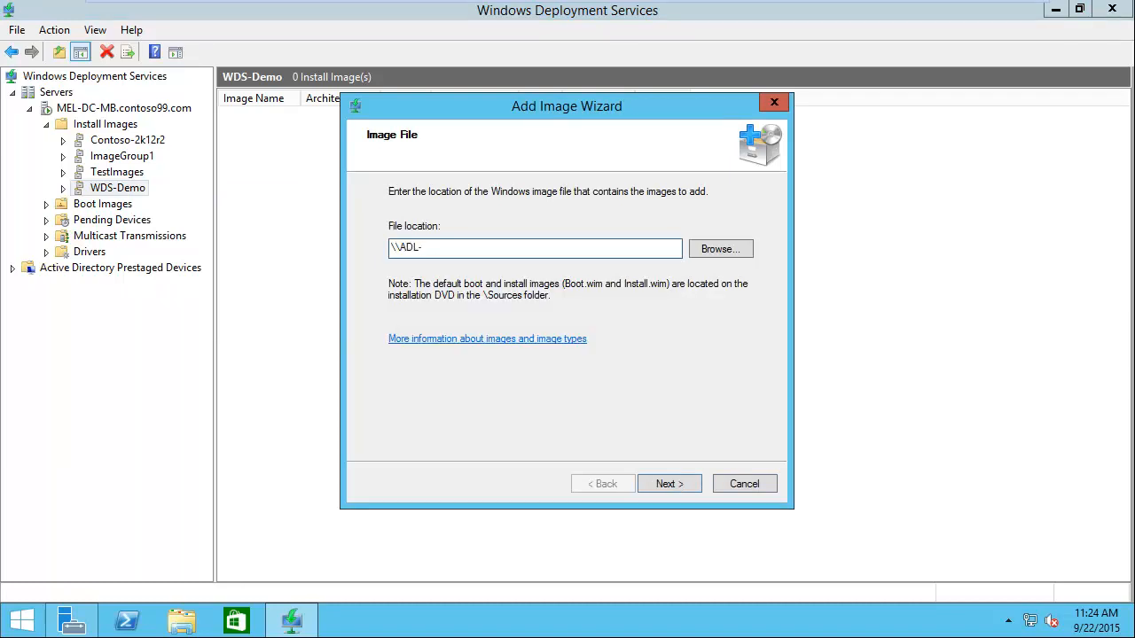
text(DC-MB)
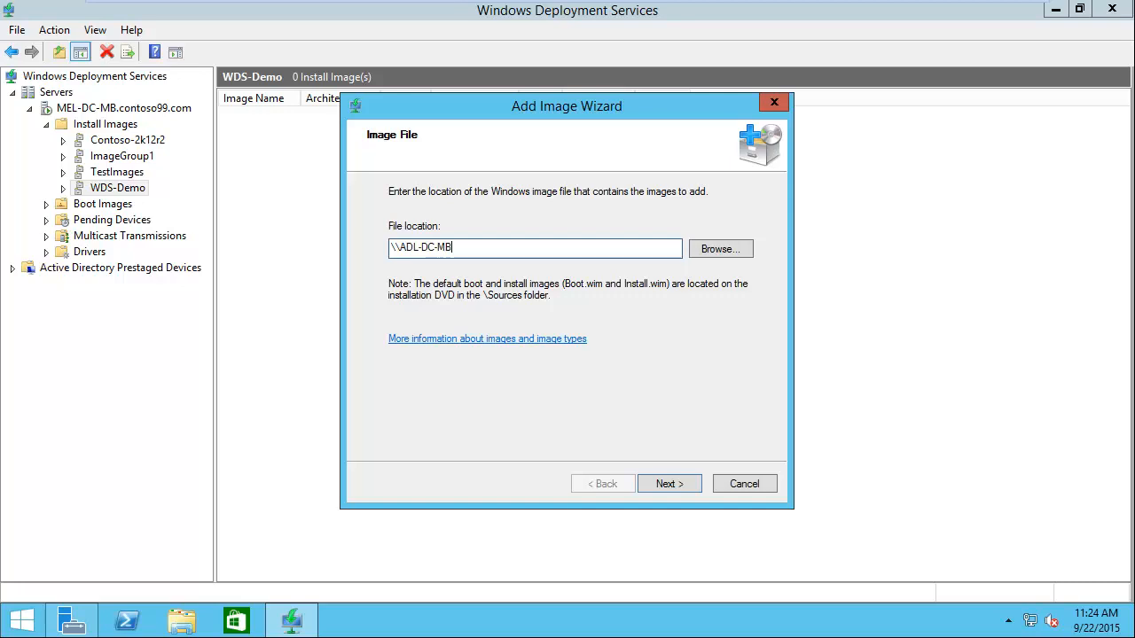
text(\)
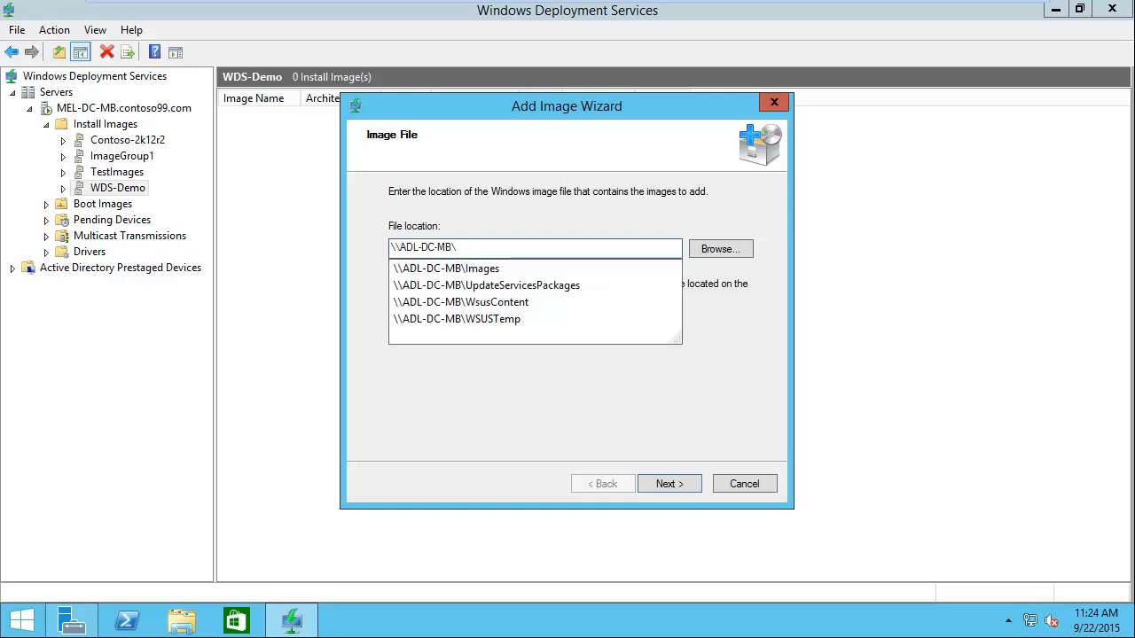
click(445, 268)
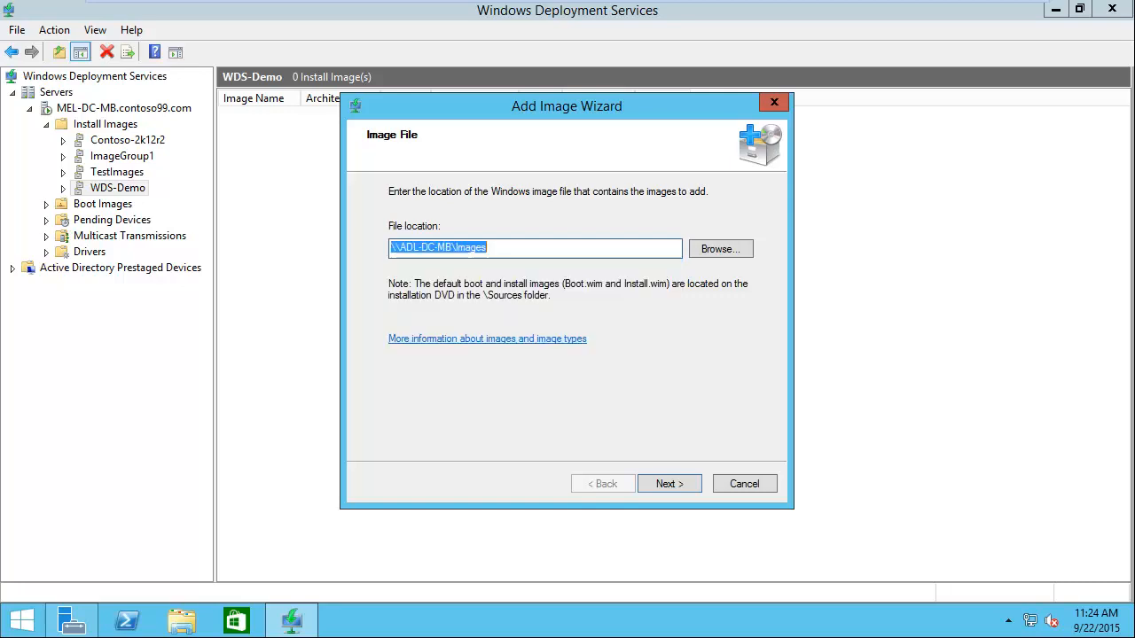
click(720, 248)
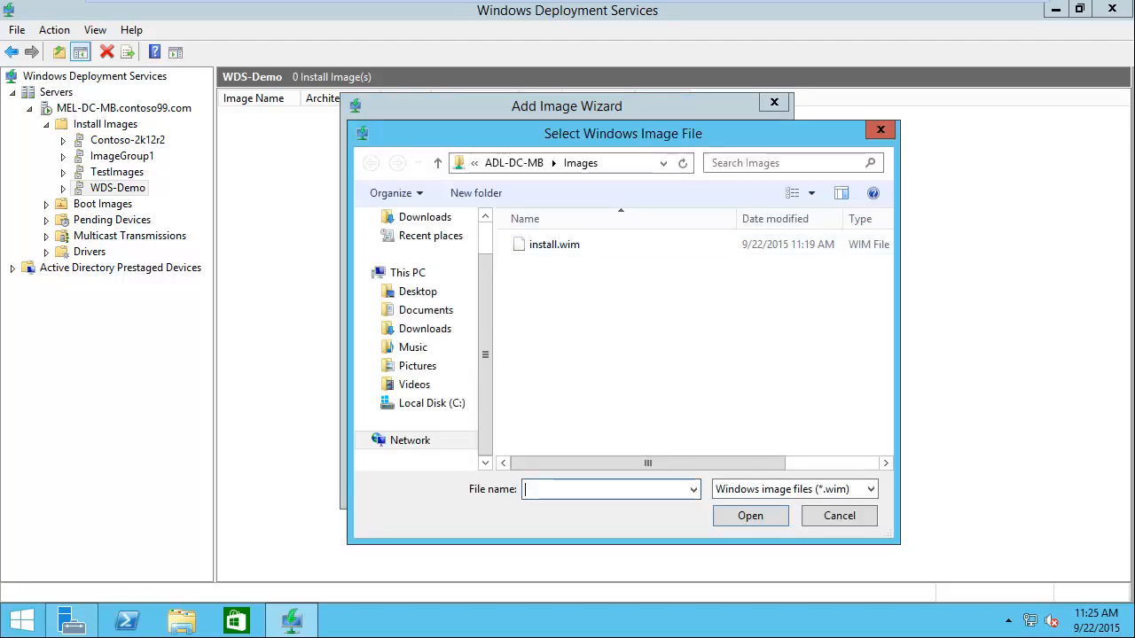
click(750, 514)
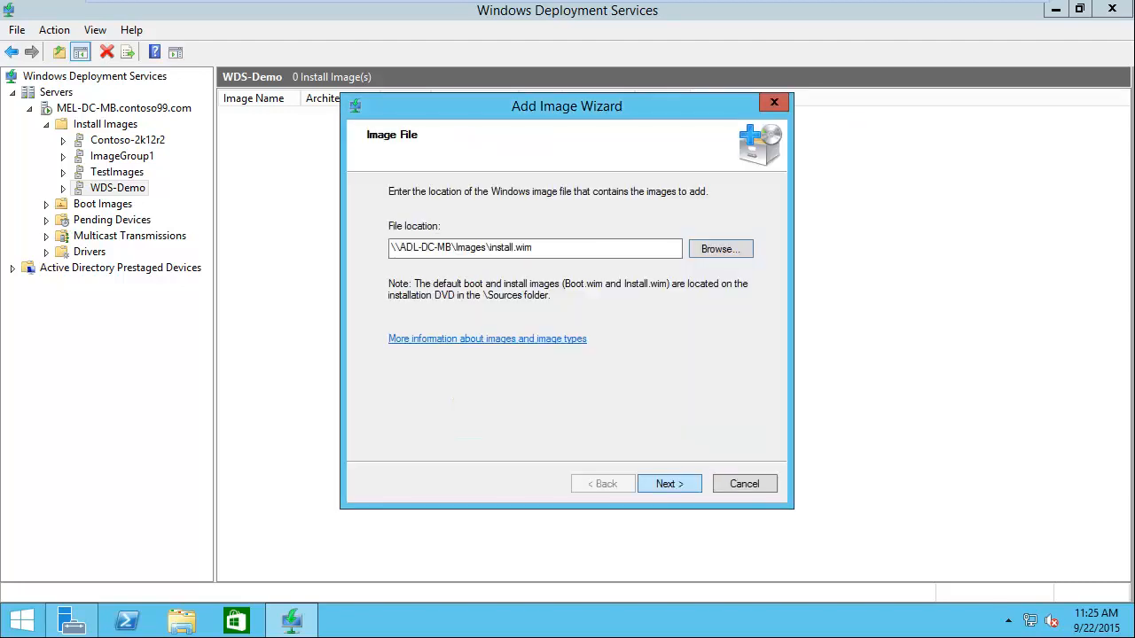
click(670, 483)
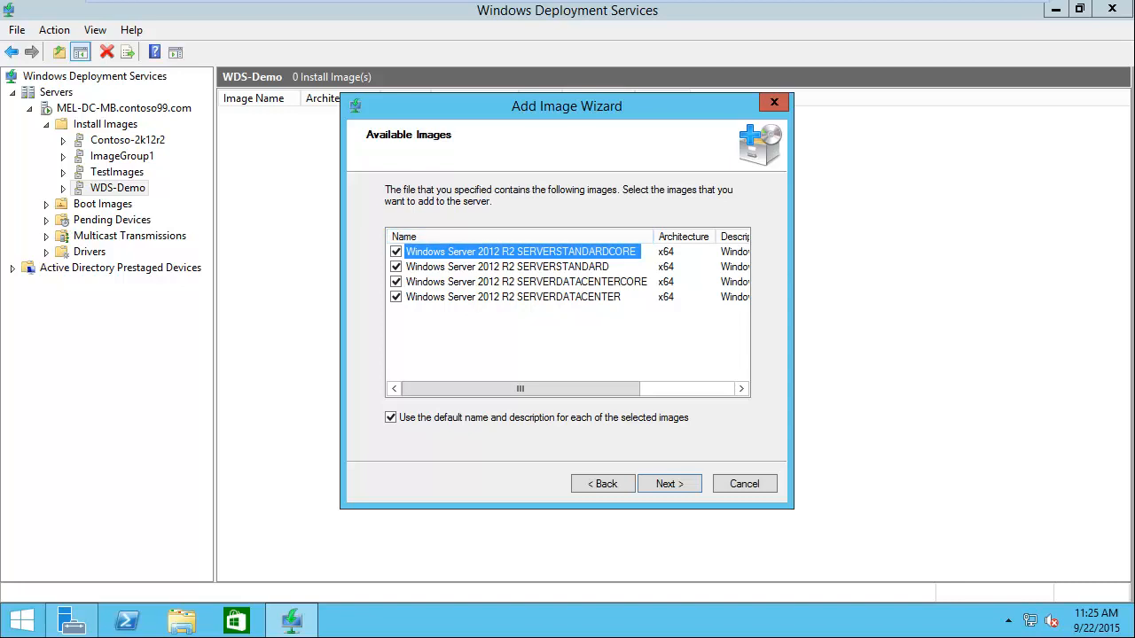
- Keep only the SERVERSTANDARDCORE edition checked for adding
click(393, 297)
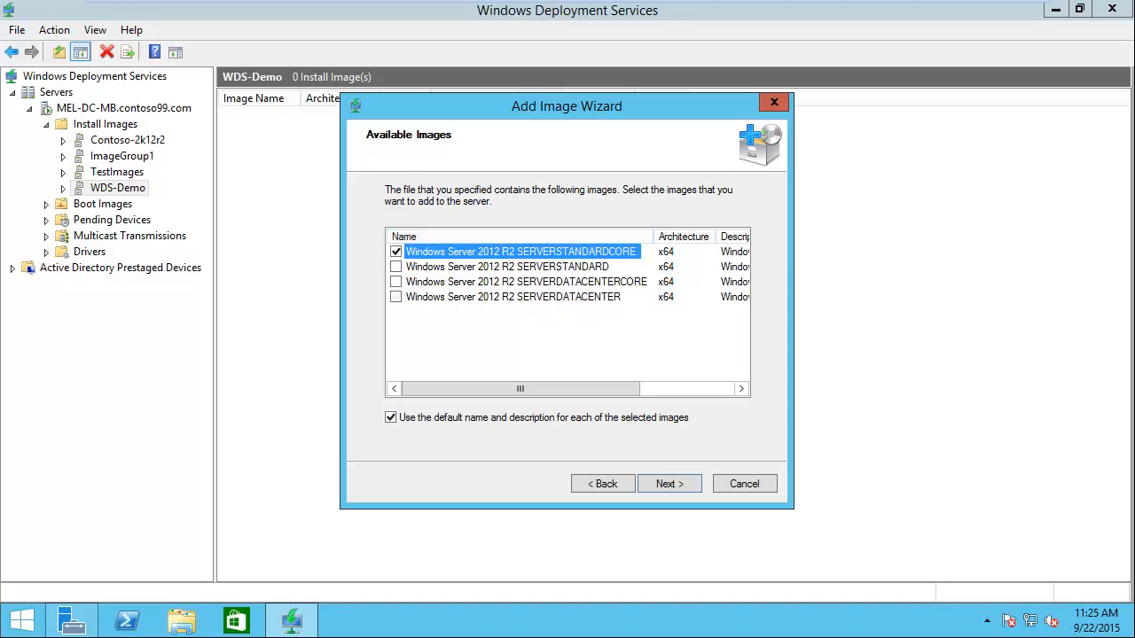
click(670, 483)
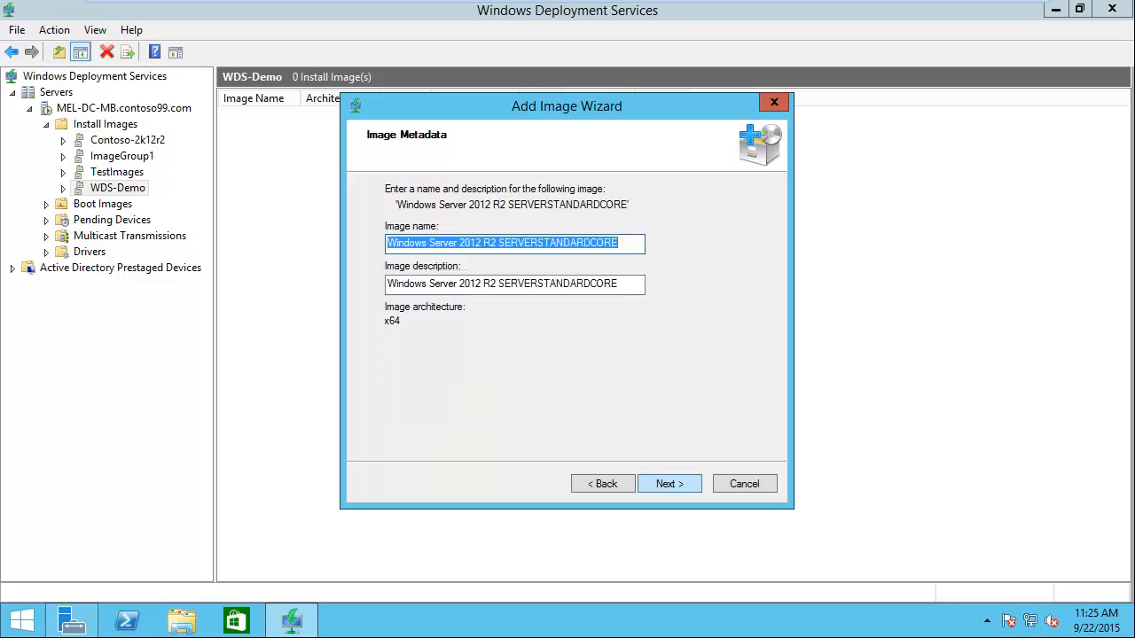
- Name and describe the image 'Windows Server 2012 R2 Custom Image' and continue
double_click(568, 243)
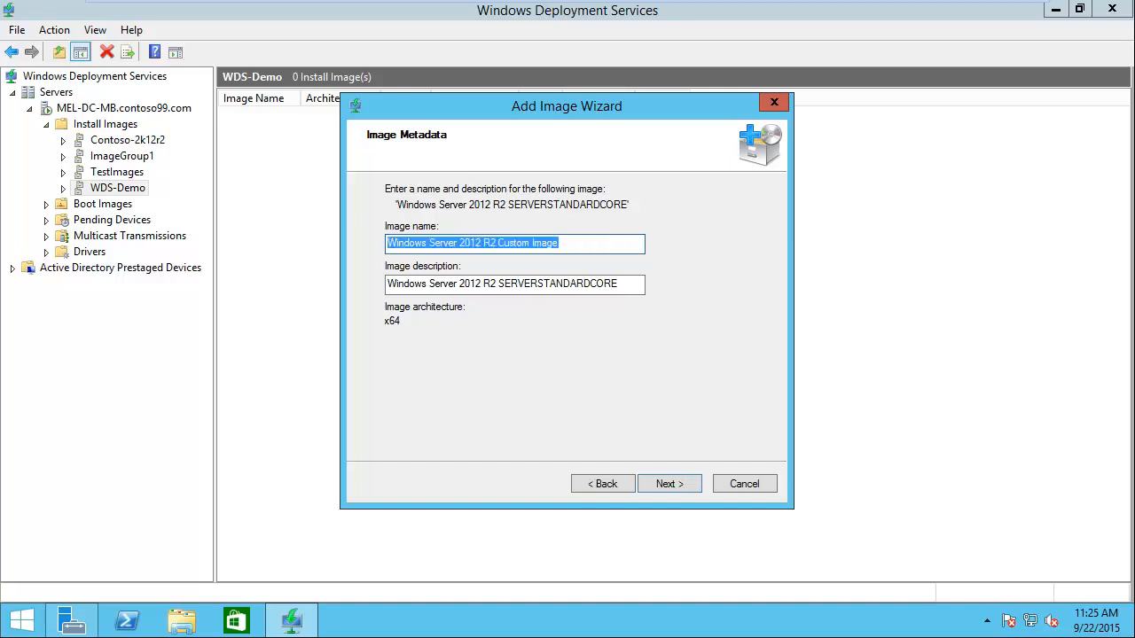
click(514, 283)
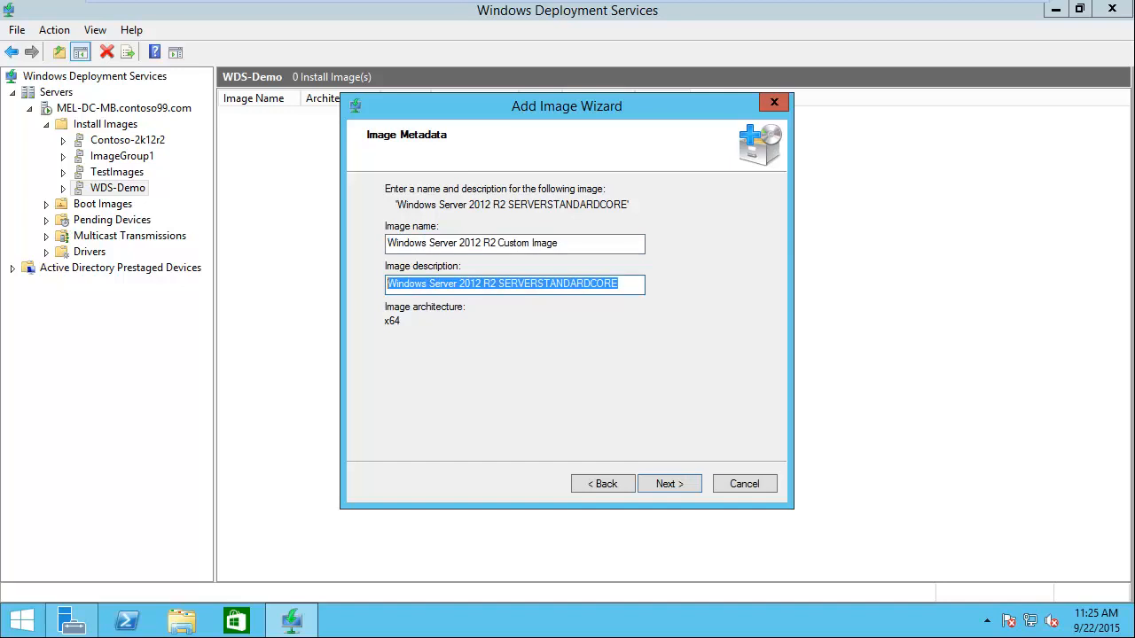
text(Windows Server 2012 R2 Custom Image)
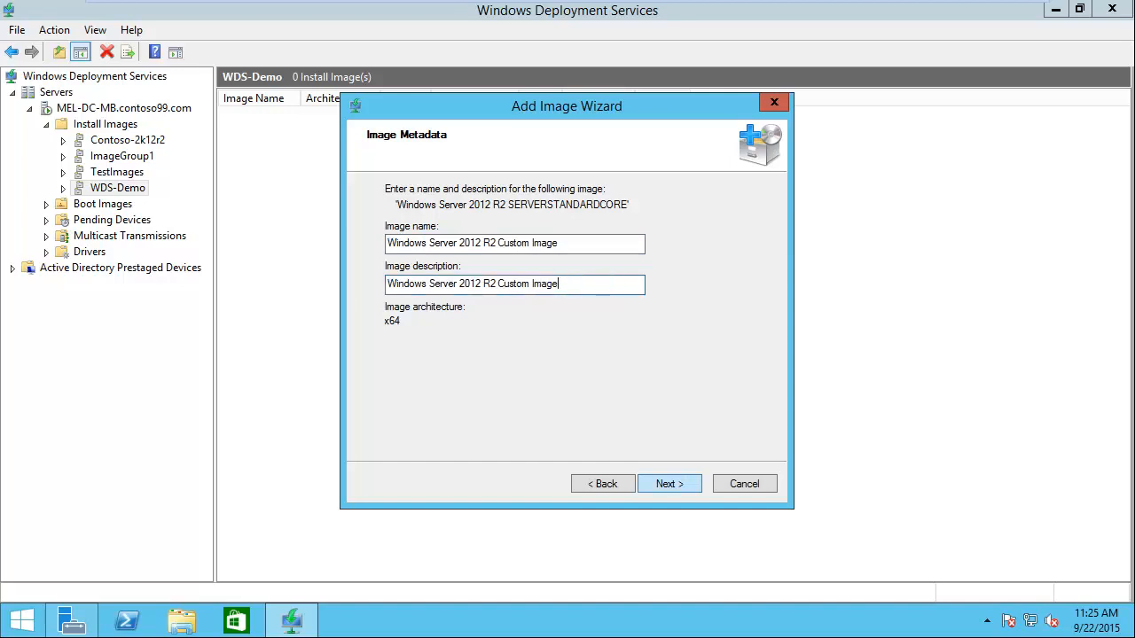
click(671, 483)
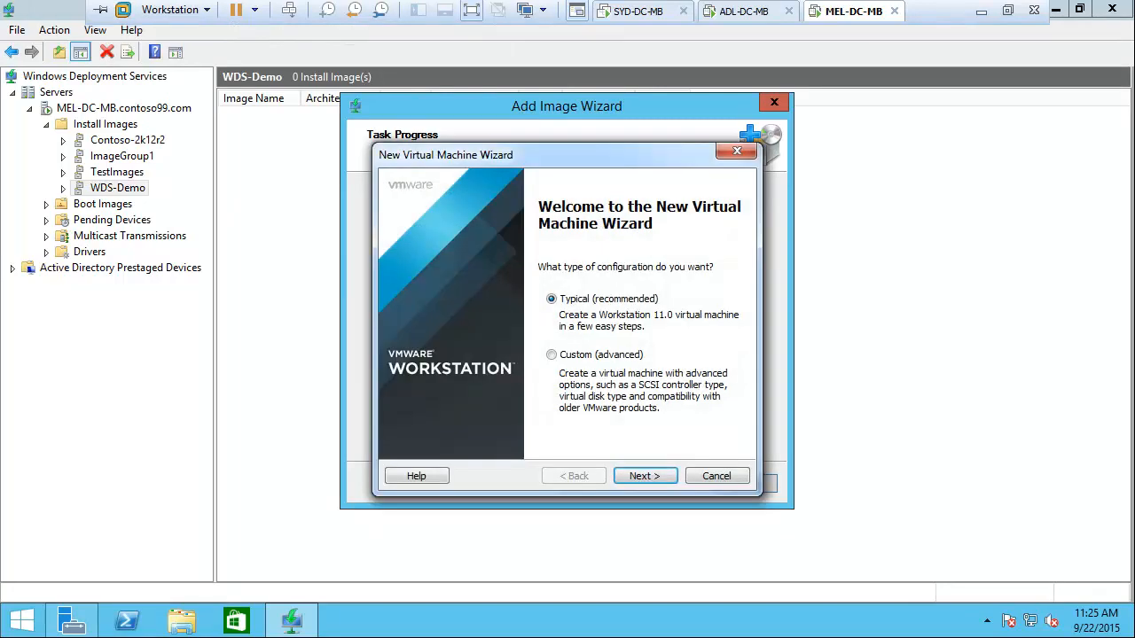
- Accept Typical setup with Windows Server Threshold guest and name the VM Demo-WDS-Deploy1
click(645, 475)
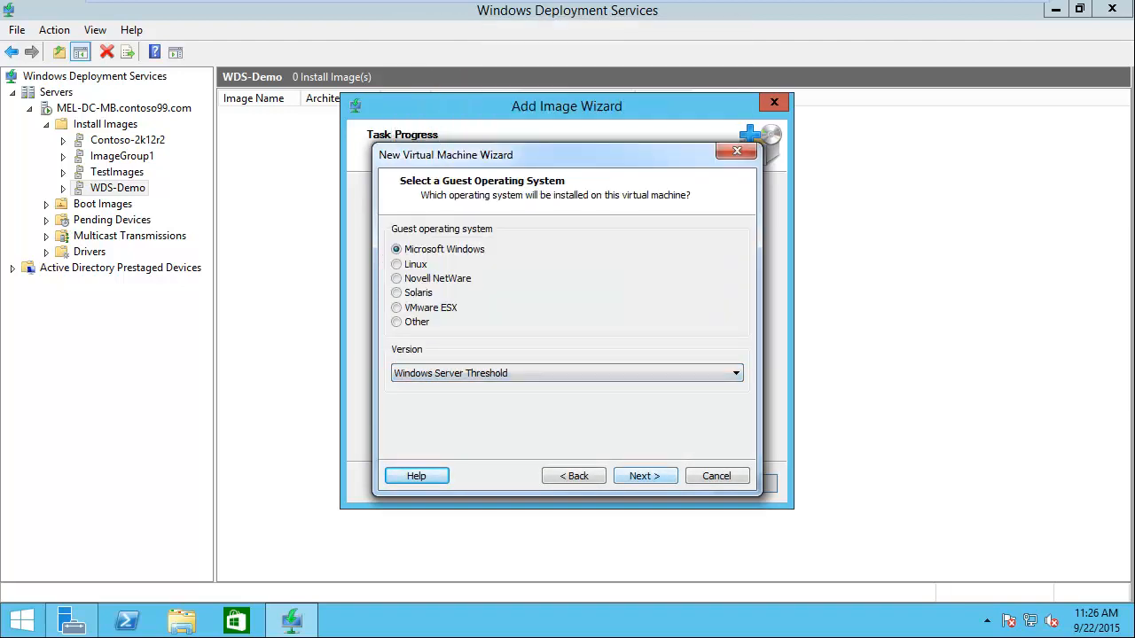
click(646, 476)
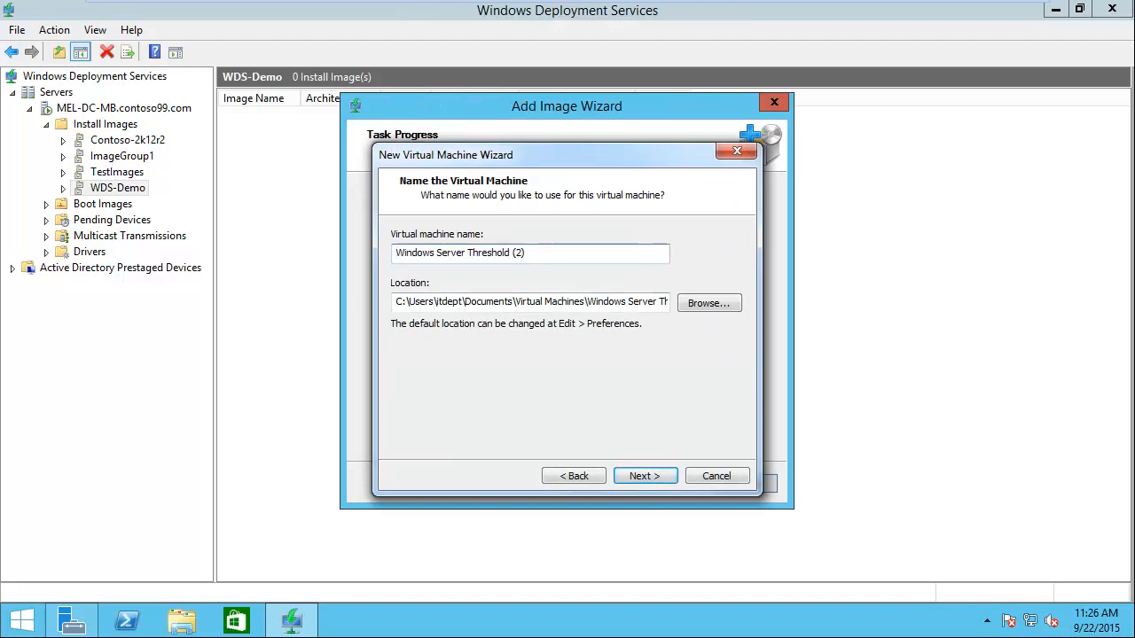
text(Demo-WDS)
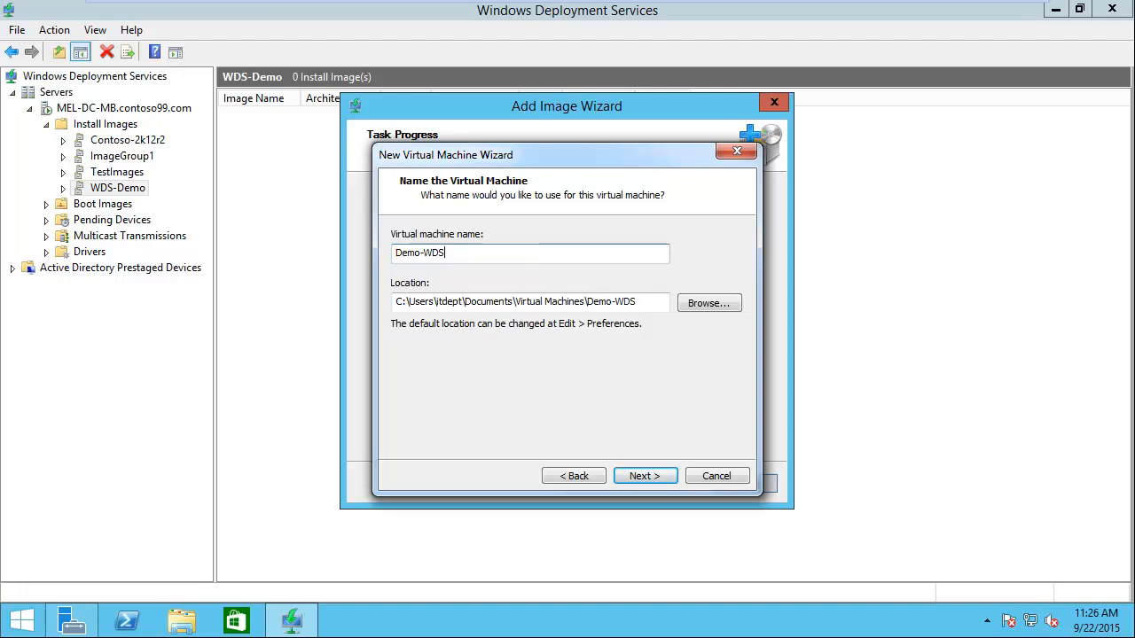
text(-Deploy1)
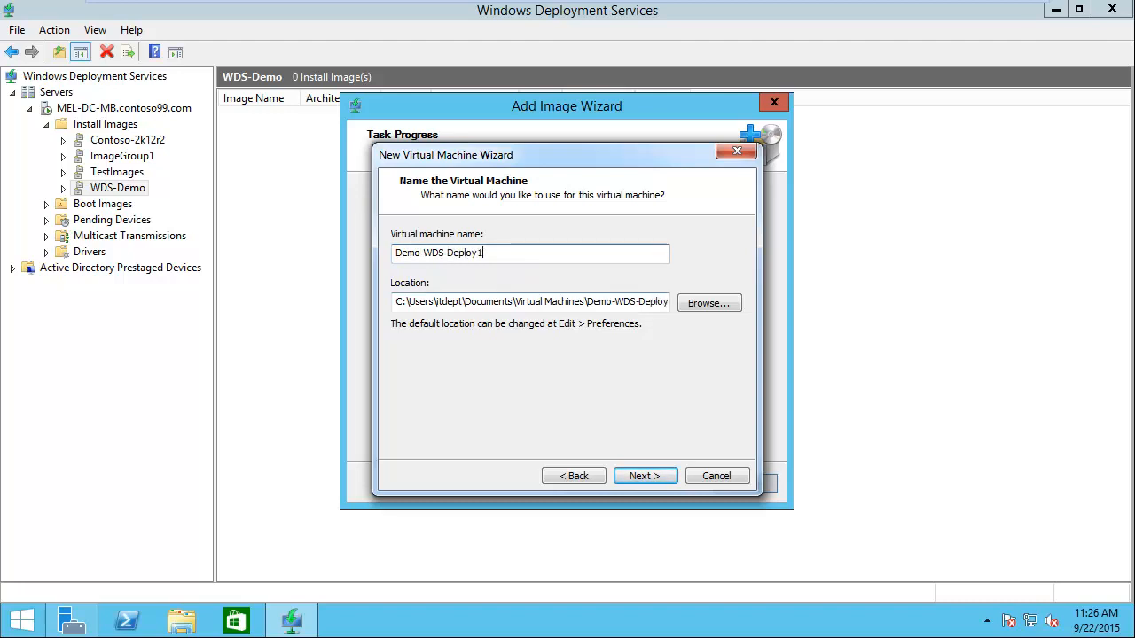
click(646, 475)
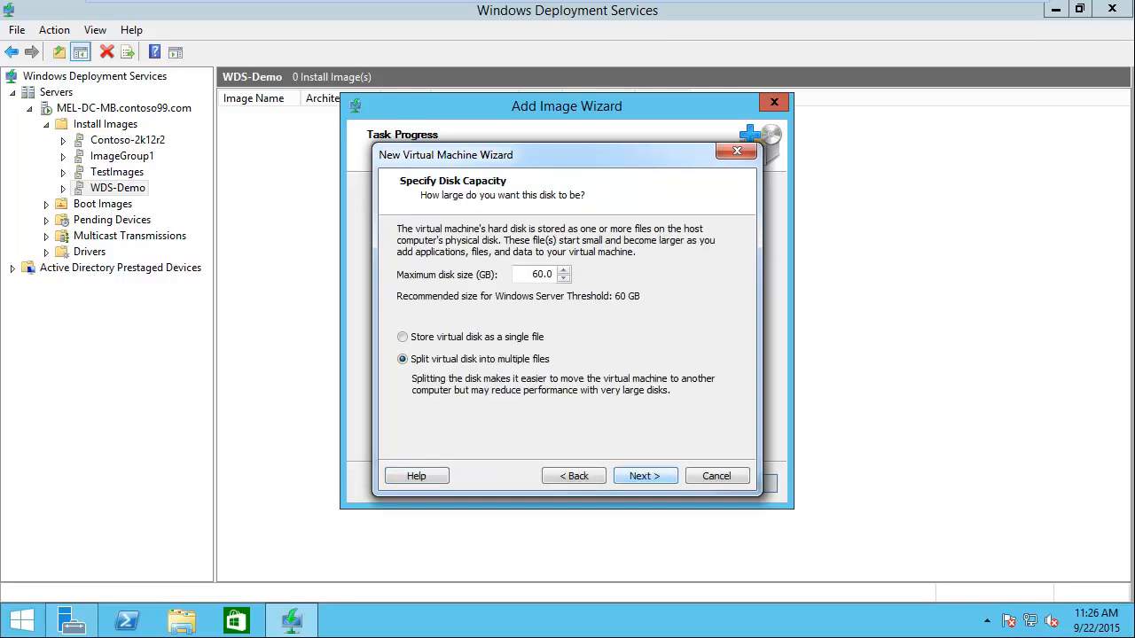
- Keep the 60 GB split disk and finish creating the virtual machine
click(646, 476)
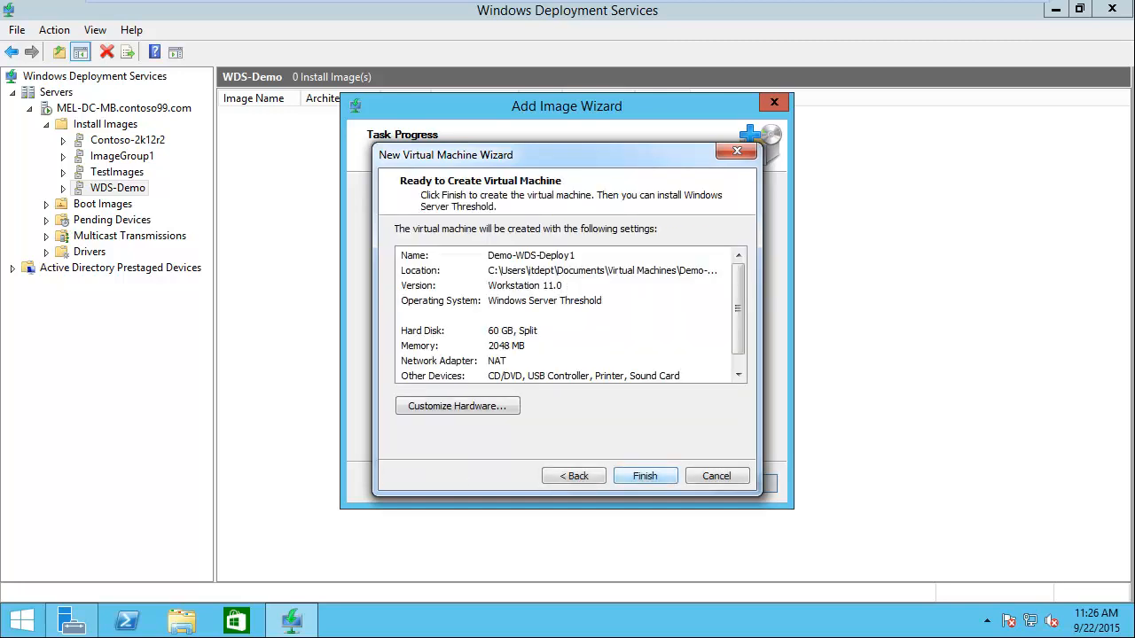
click(645, 475)
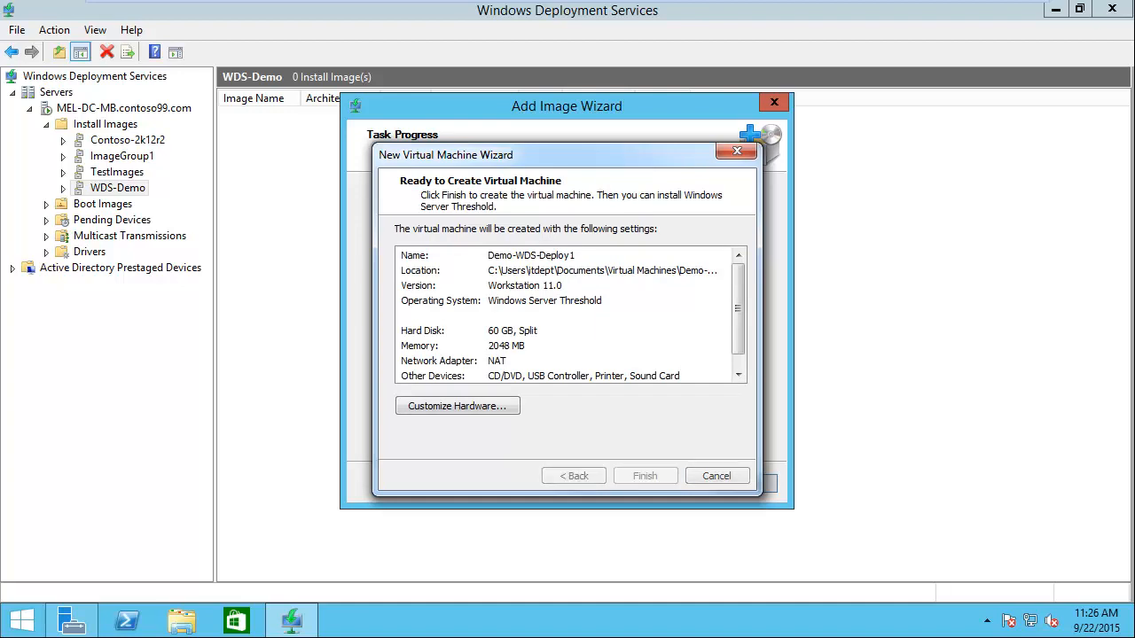
click(645, 475)
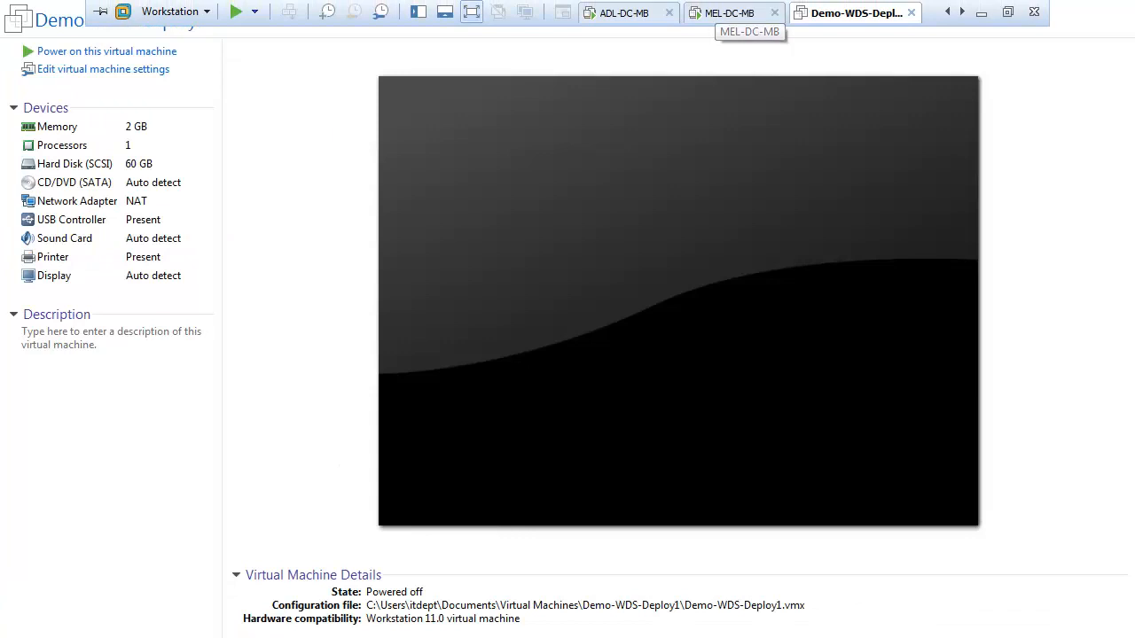
- Power on to firmware and save a boot order with Network boot first
click(174, 11)
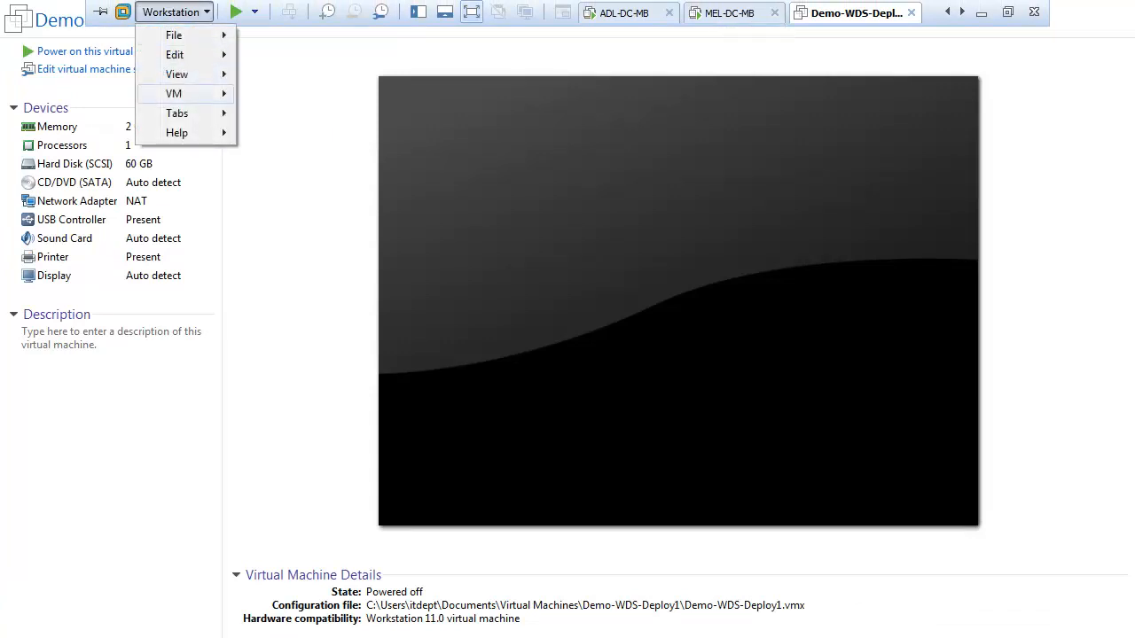
click(174, 92)
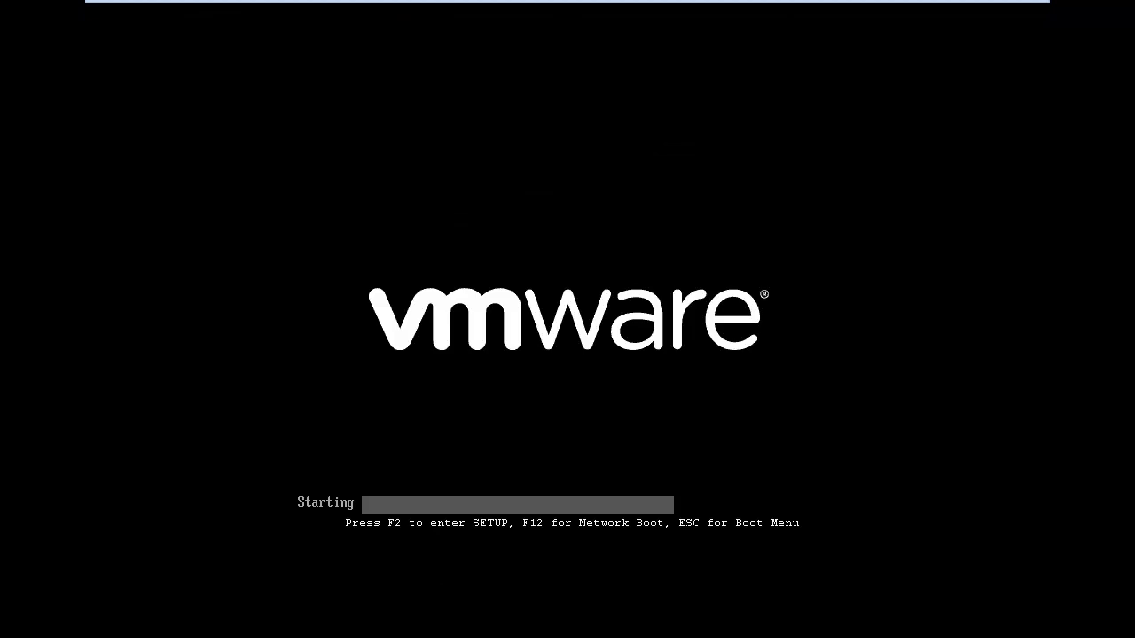
key(F2)
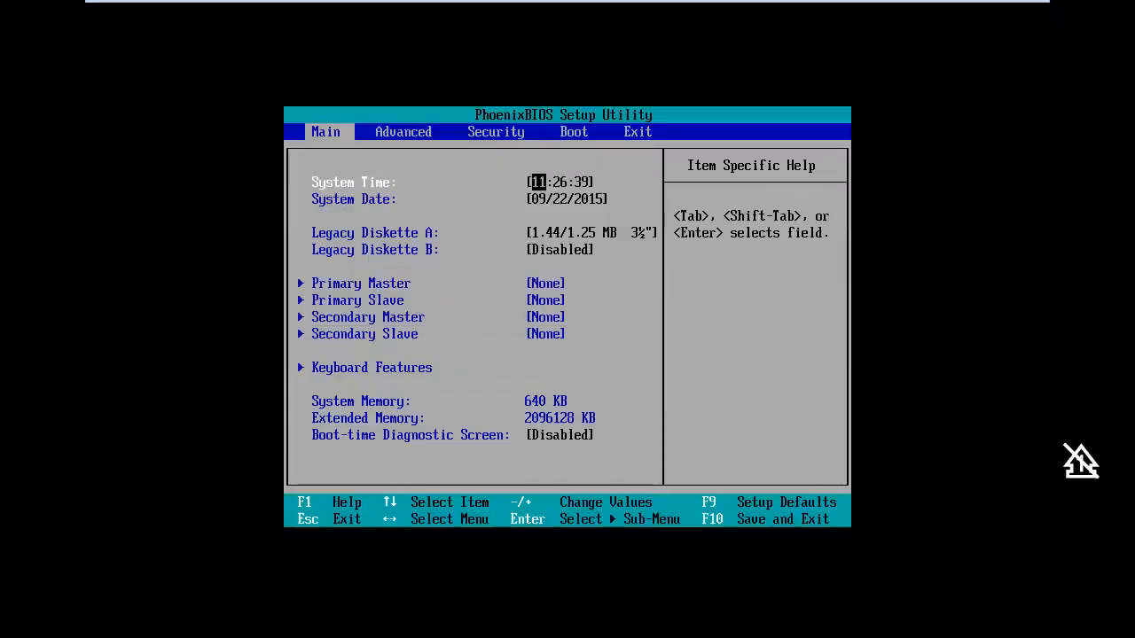
click(574, 132)
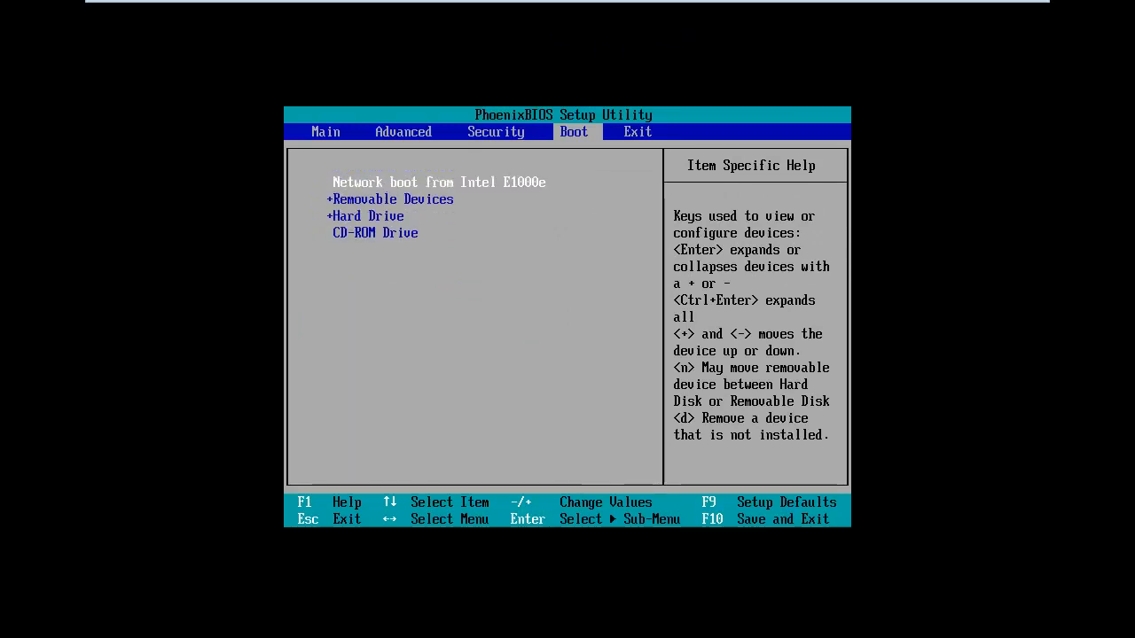
key(F10)
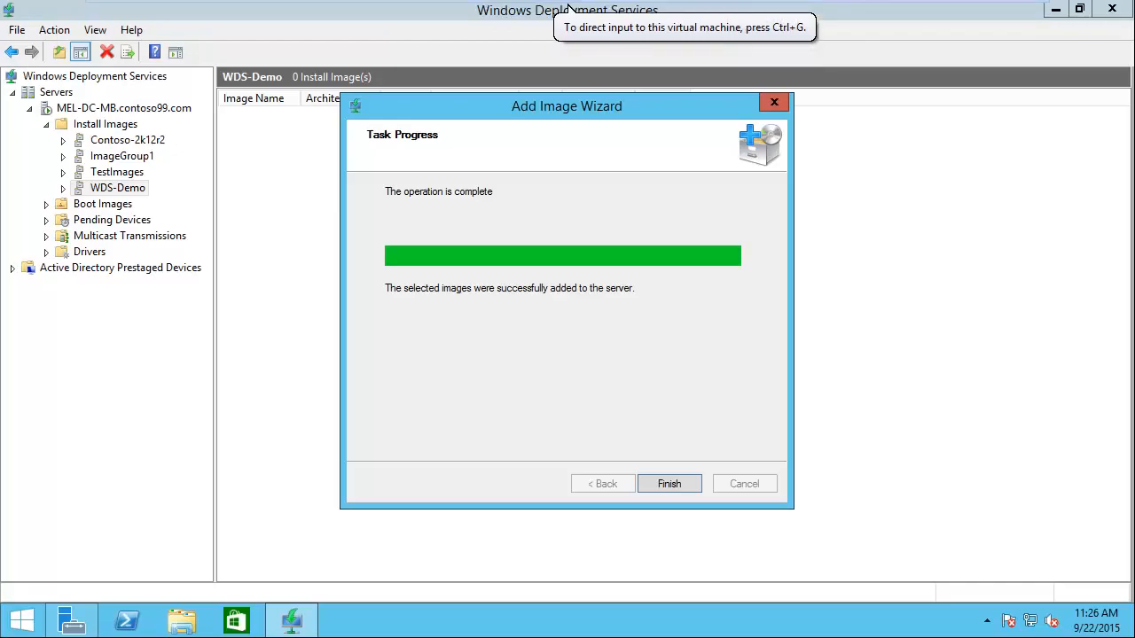
- Finish the image wizard, review MEL-DC-MB server properties, and start a new multicast transmission
click(671, 482)
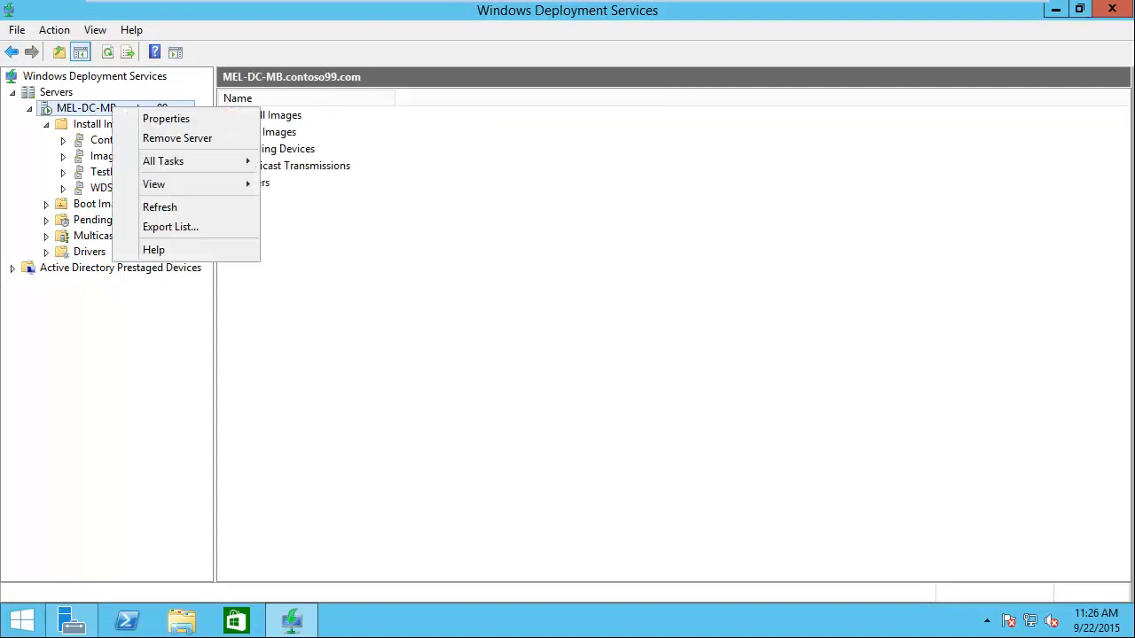
click(166, 117)
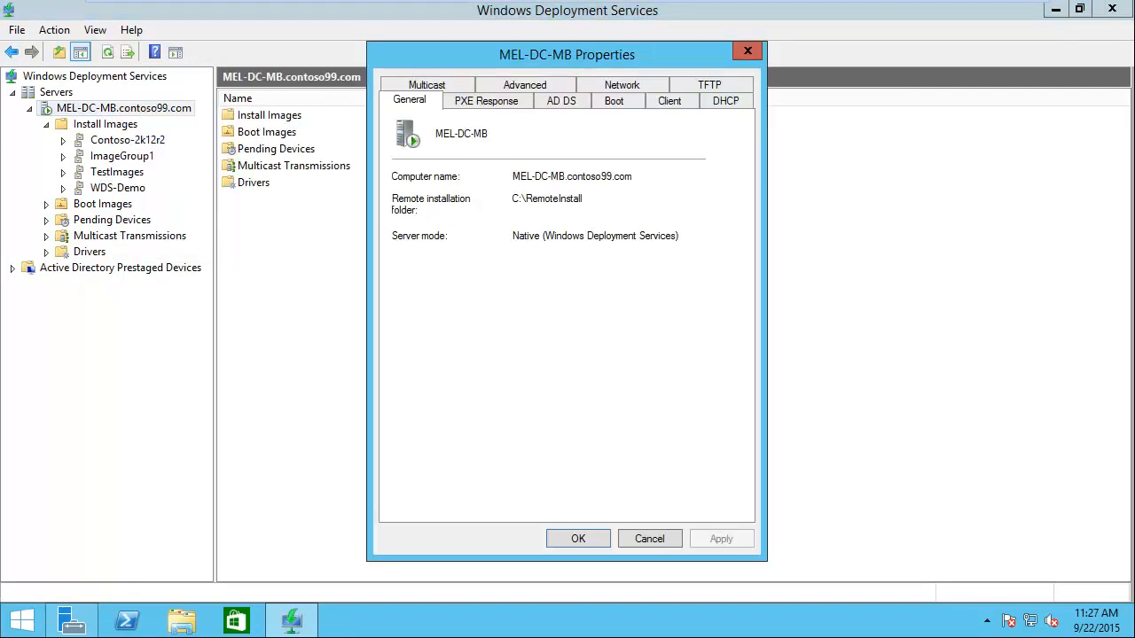
click(486, 100)
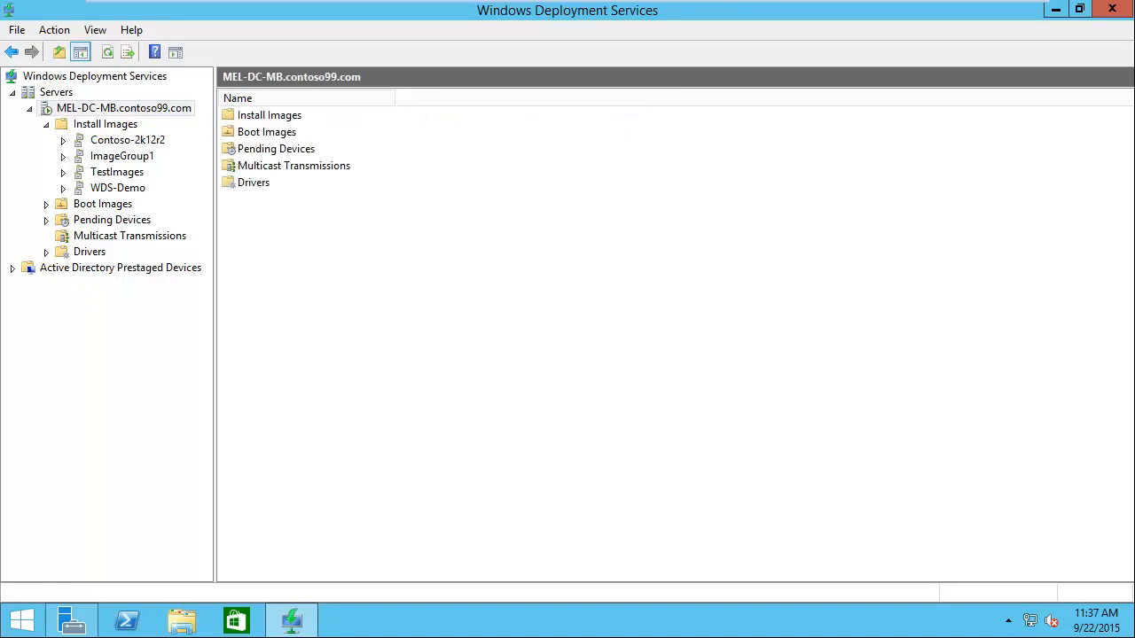
click(129, 234)
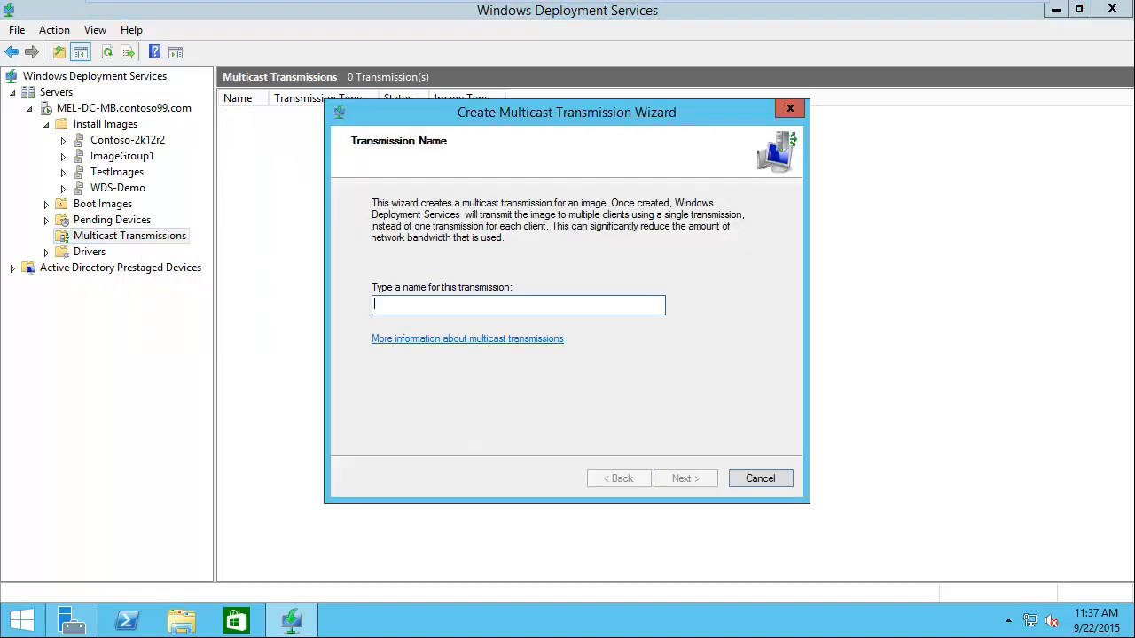
- Name the transmission Demo and choose the Windows Server image in the WDS-Demo group
text(Demo)
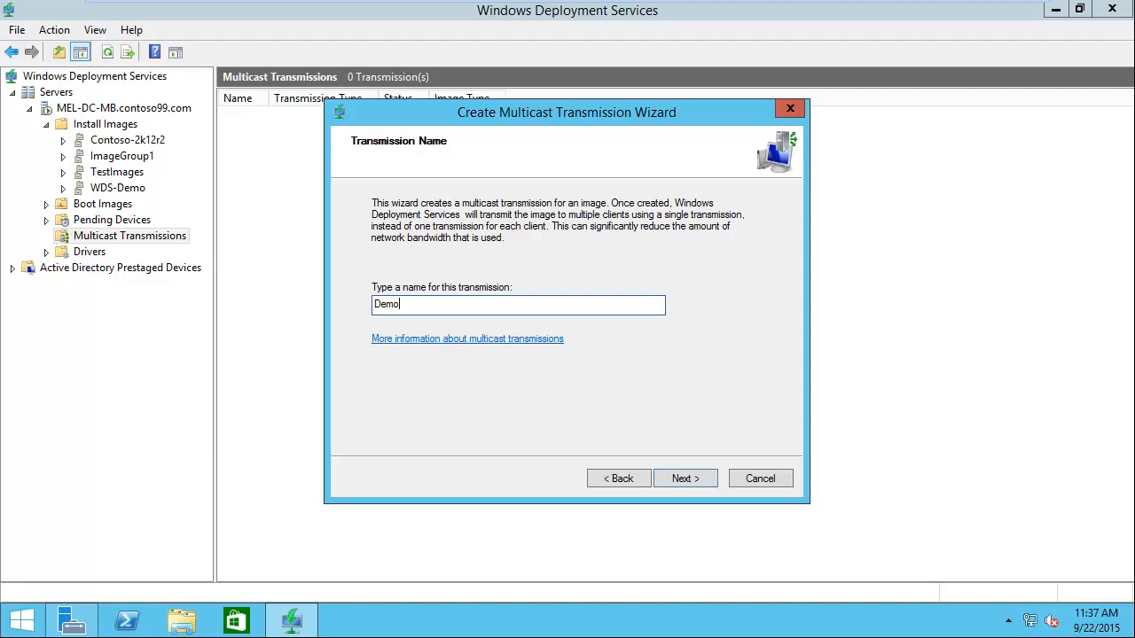
click(684, 478)
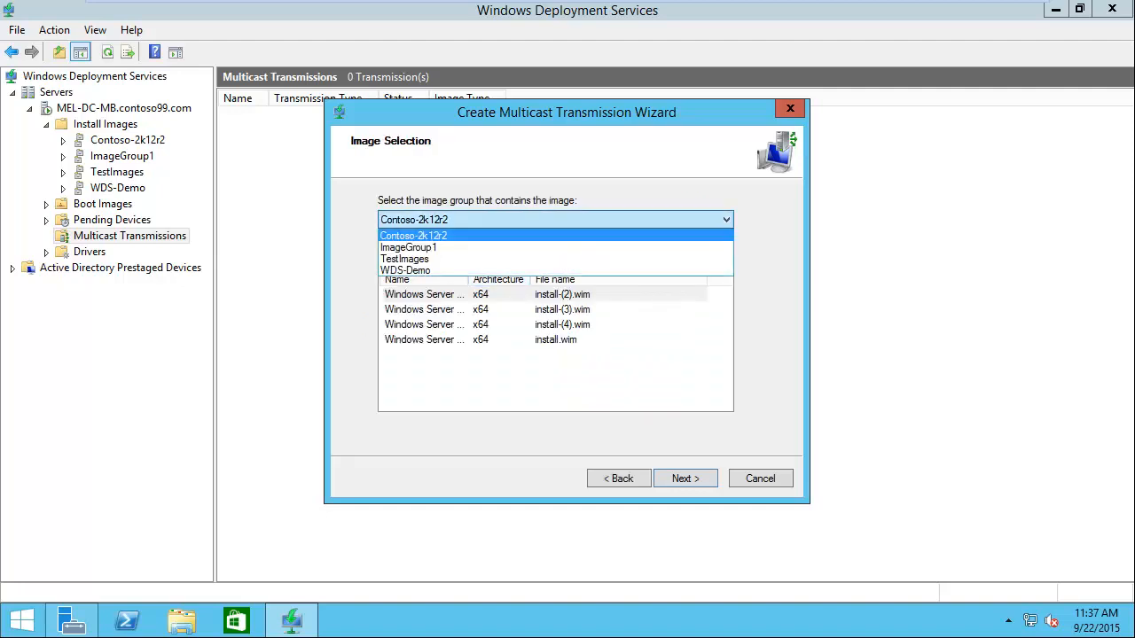
click(403, 270)
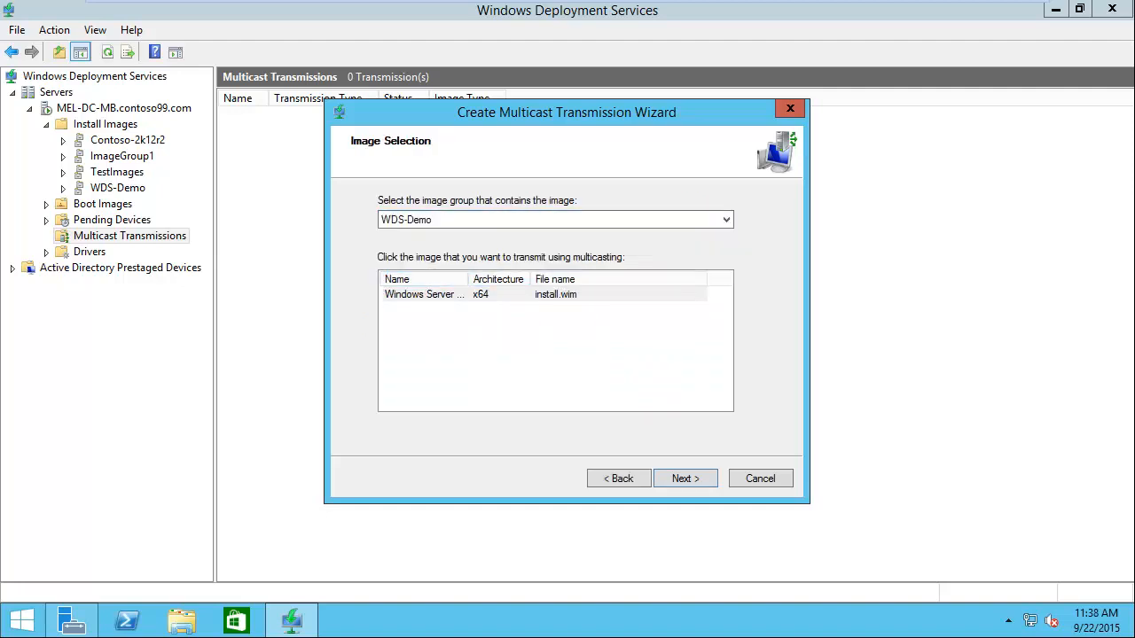
click(424, 295)
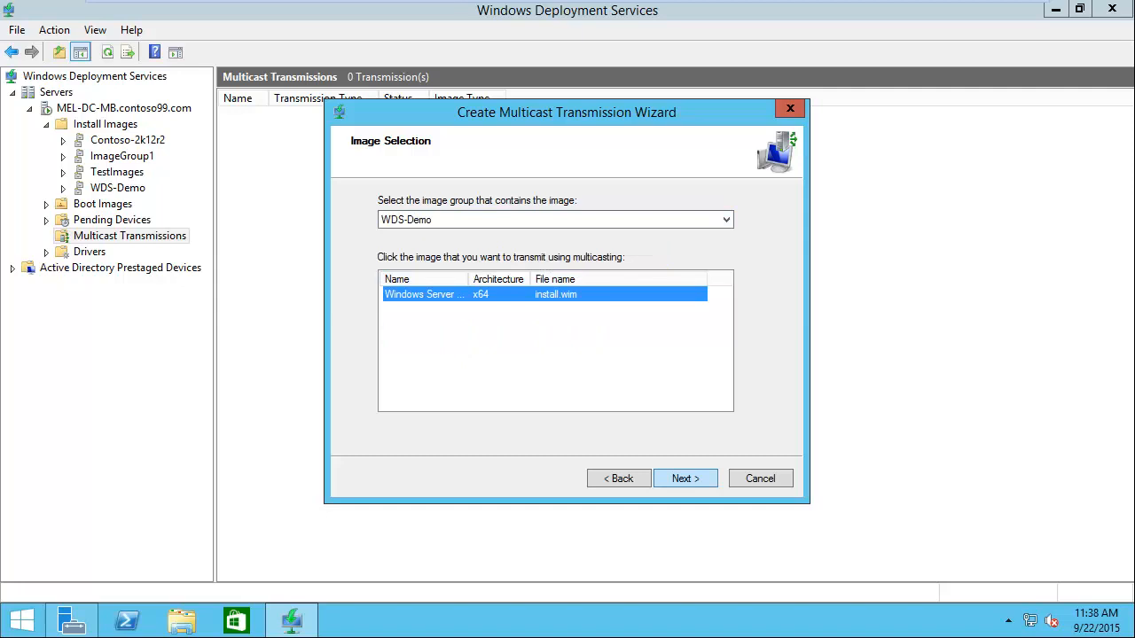
- Keep Auto-Cast, create the transmission and show it in the Multicast Transmissions list
click(685, 479)
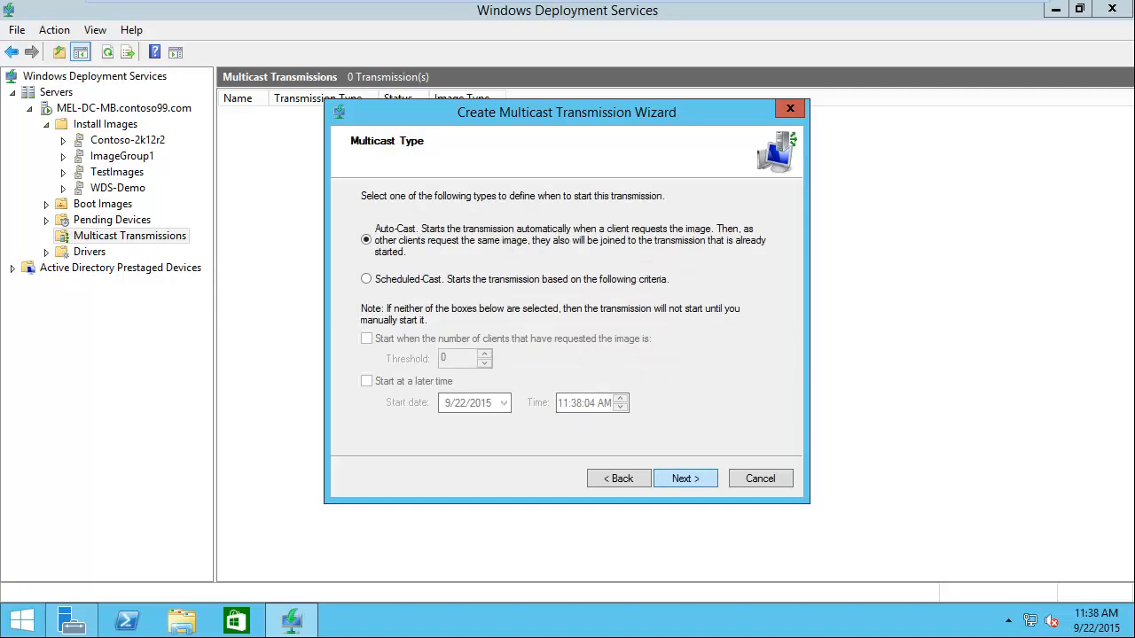
click(684, 479)
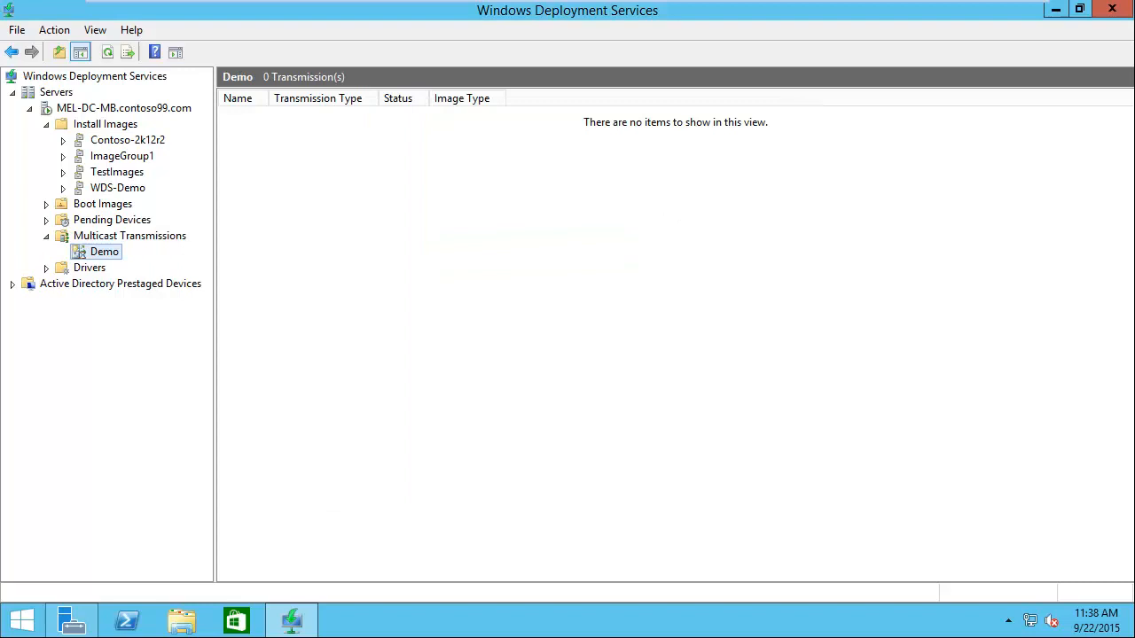
click(130, 234)
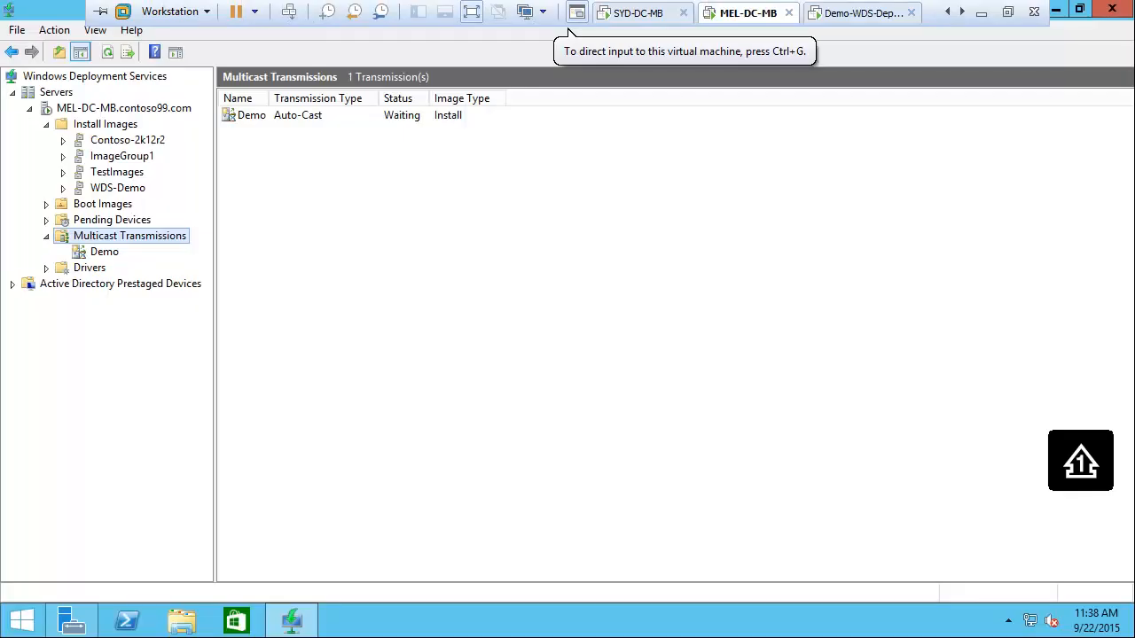
- Name and Approve pending request 2 as Demo-Deploy-Target1
click(113, 220)
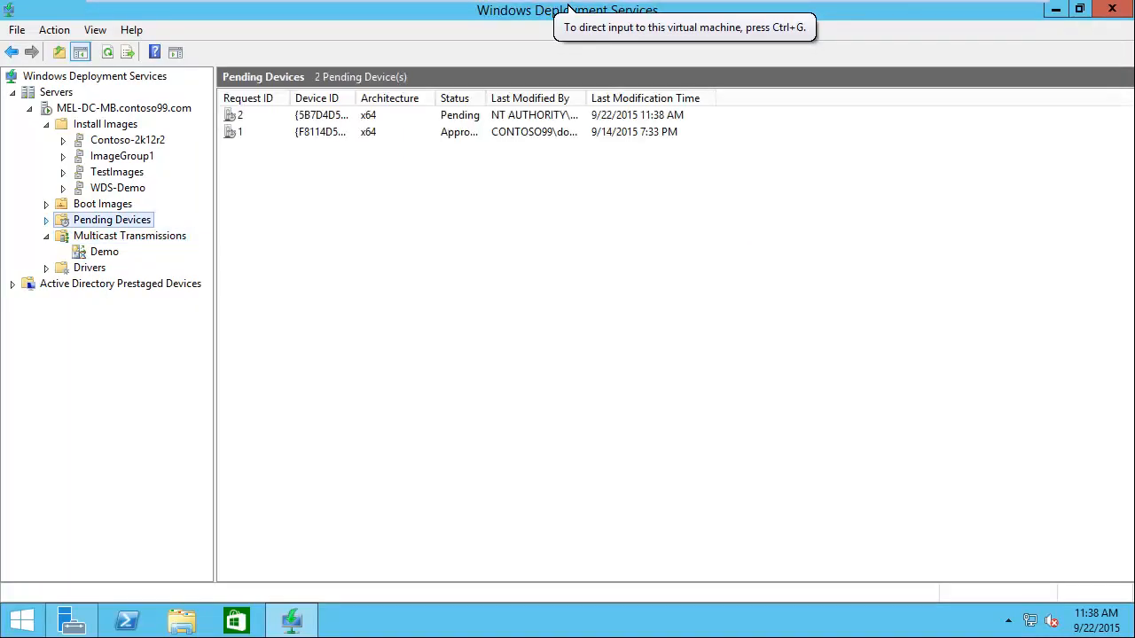
right_click(319, 114)
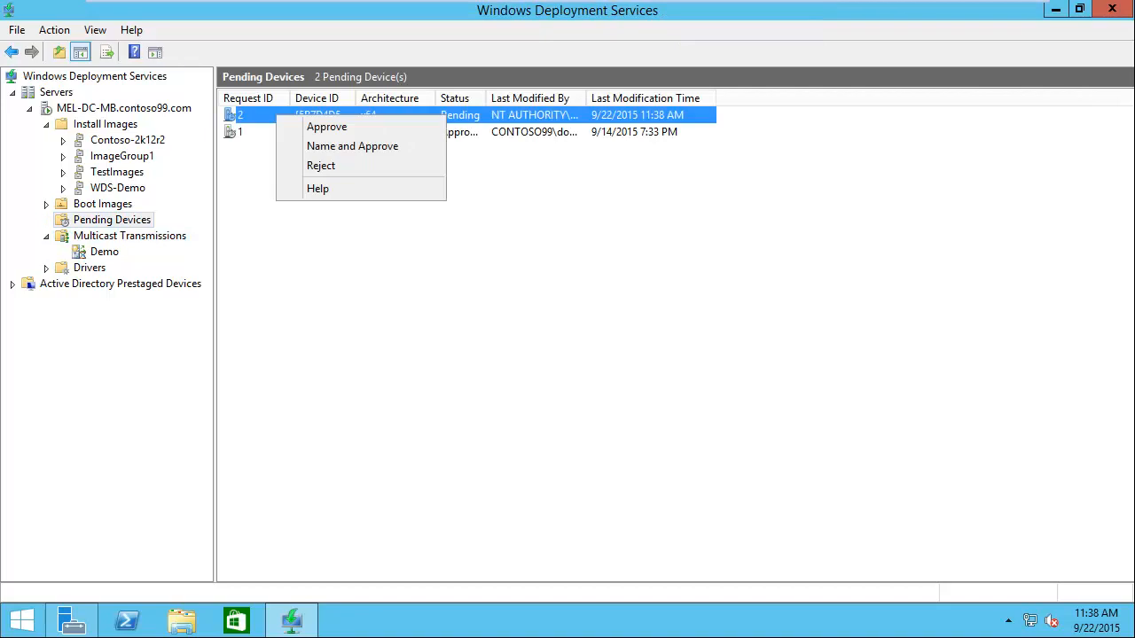
click(351, 145)
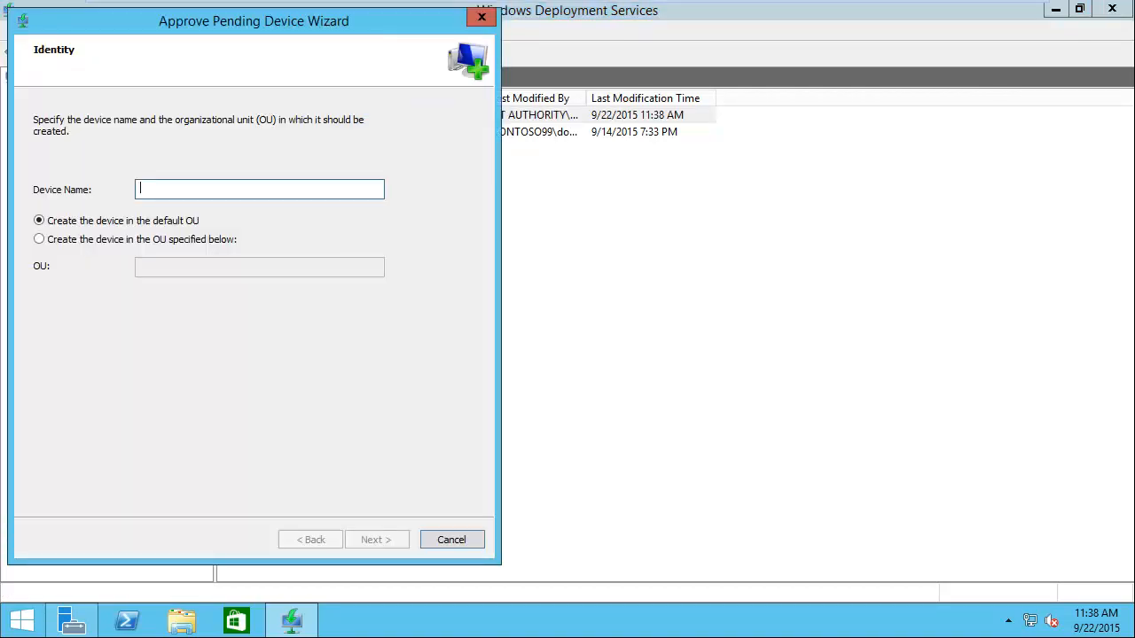
text(Demo-Deploy-Target)
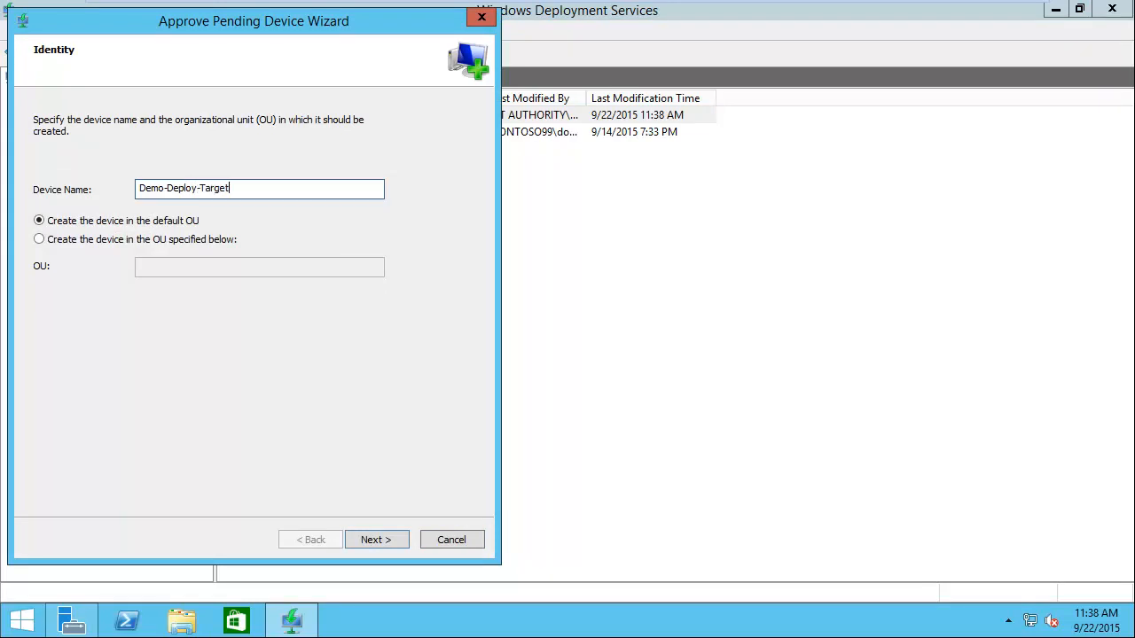
text(1)
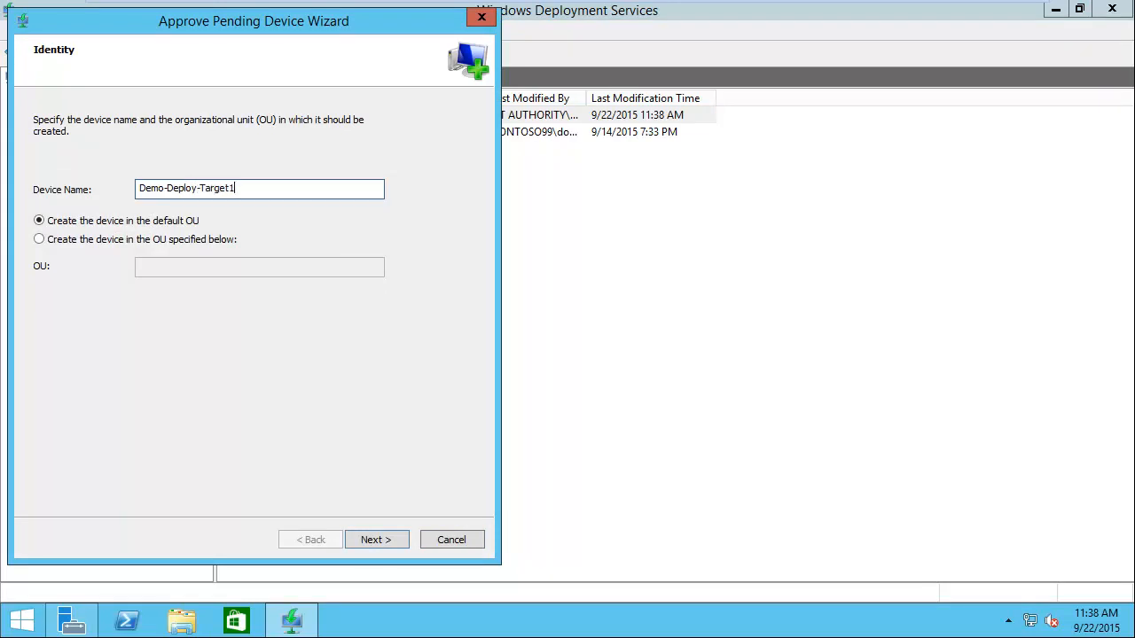
- Finish the approval and dismiss the success message
click(376, 539)
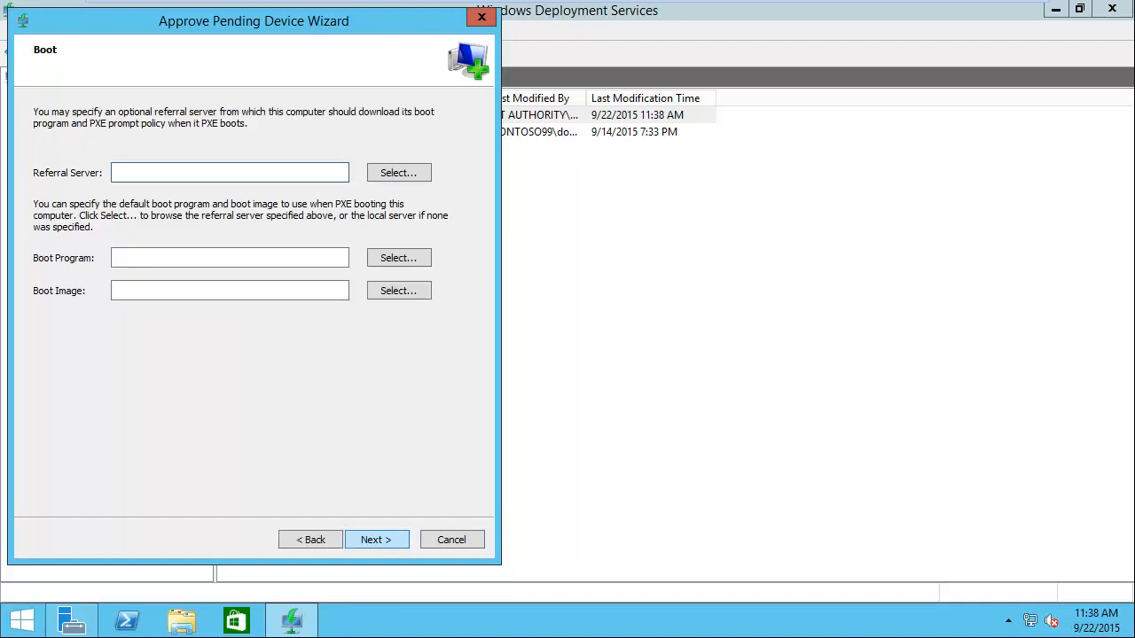
click(376, 539)
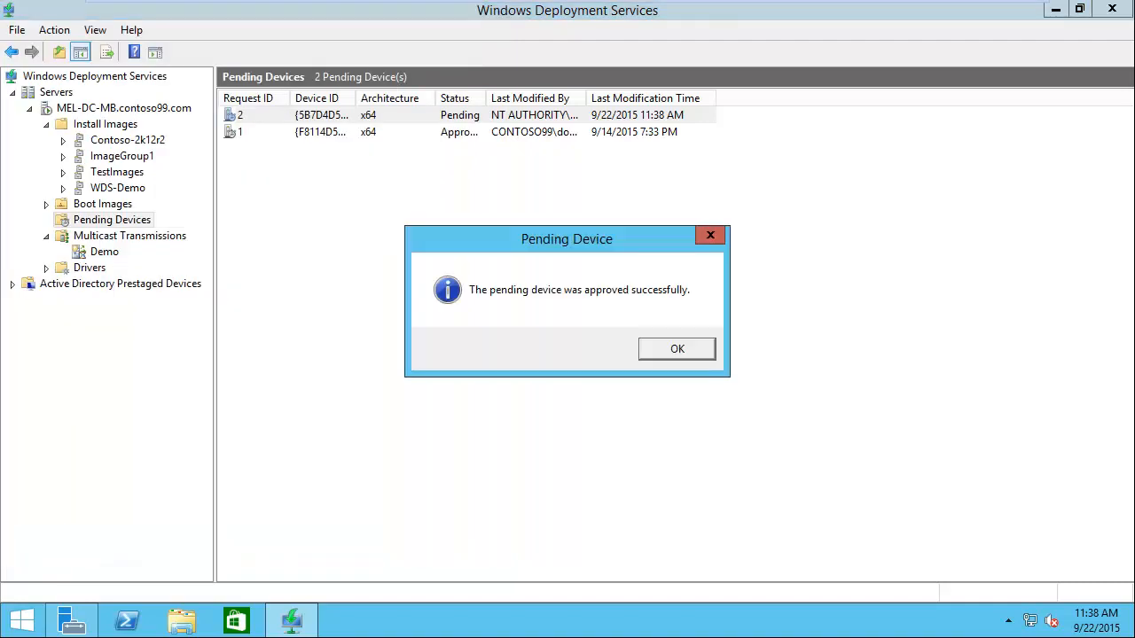
click(677, 348)
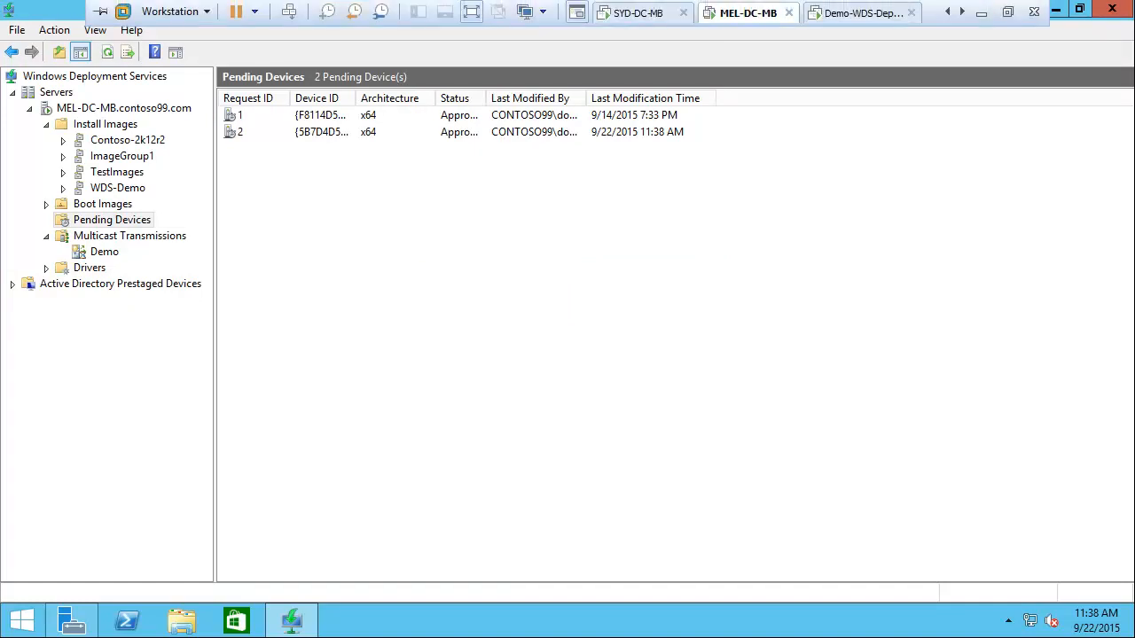
- Switch to the Demo-WDS-Deploy VM and let it PXE boot into Windows Setup
click(866, 14)
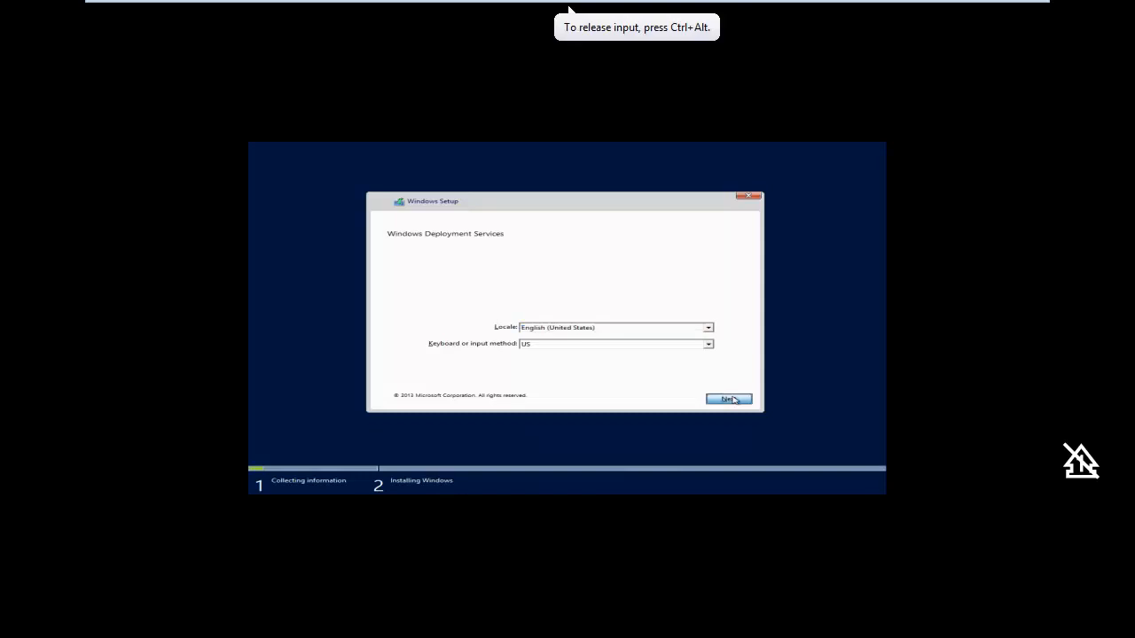
- Accept the locale page and sign in as don with the contoso domain credentials
click(727, 399)
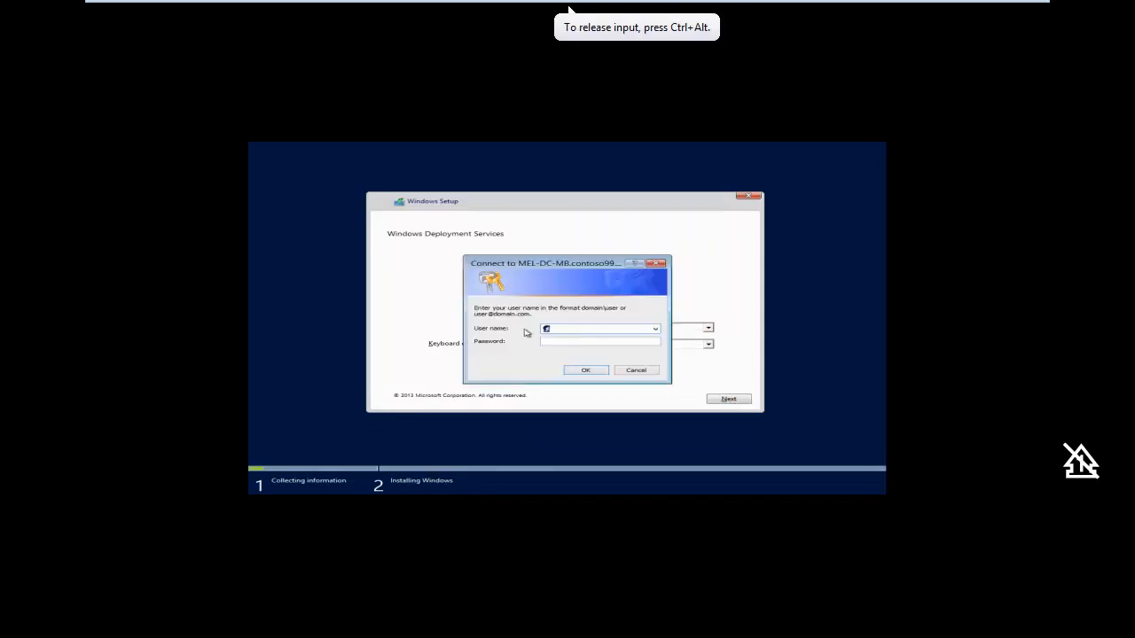
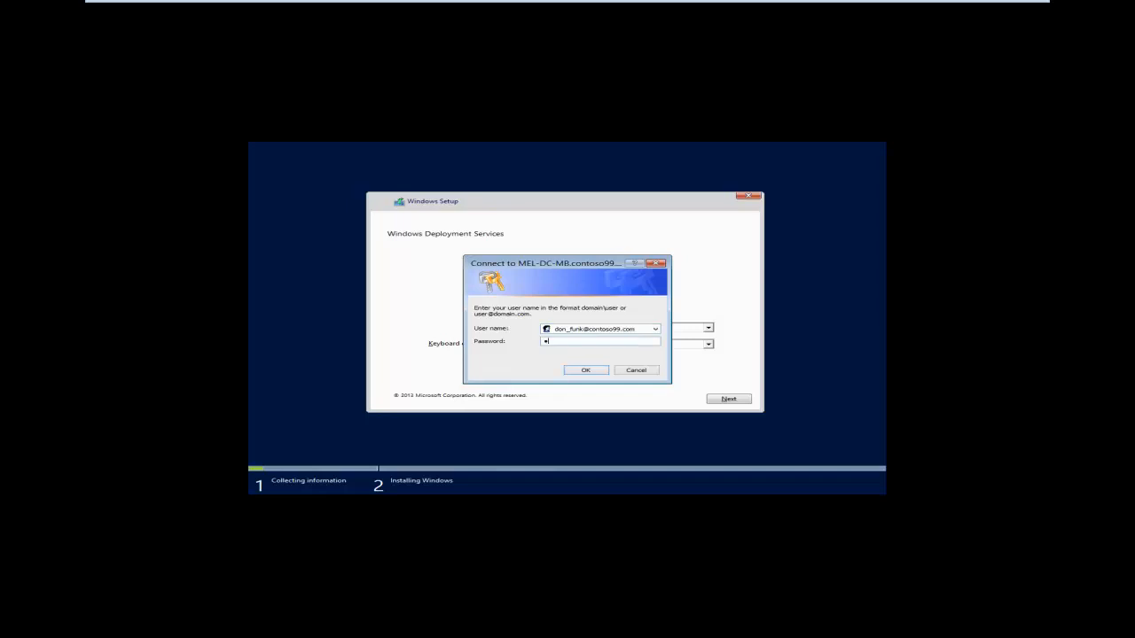
click(585, 370)
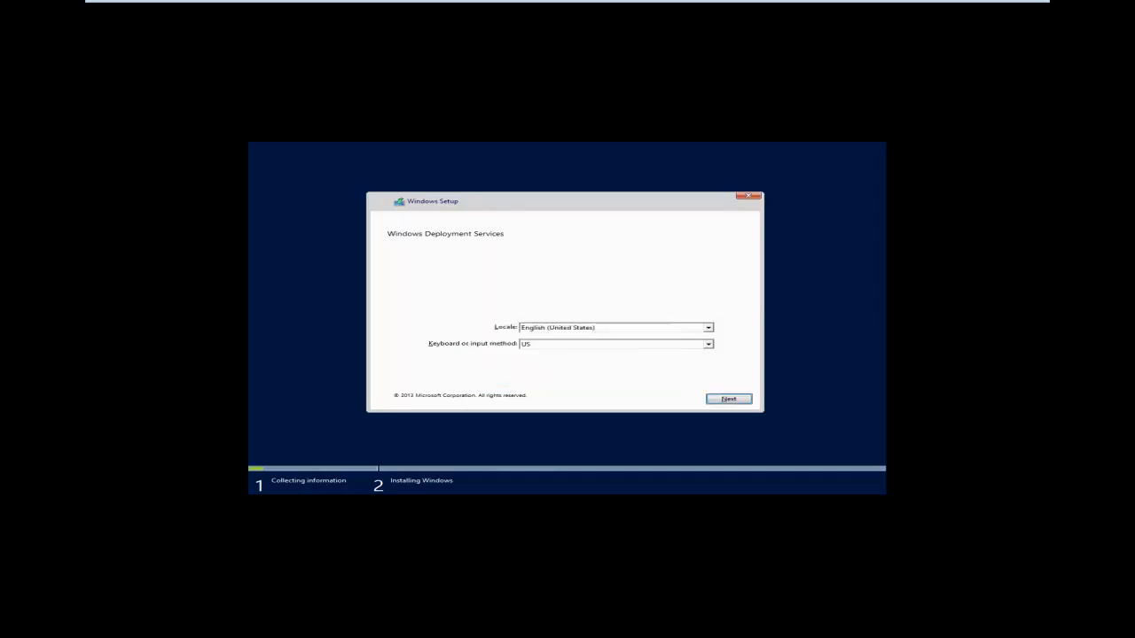
click(727, 397)
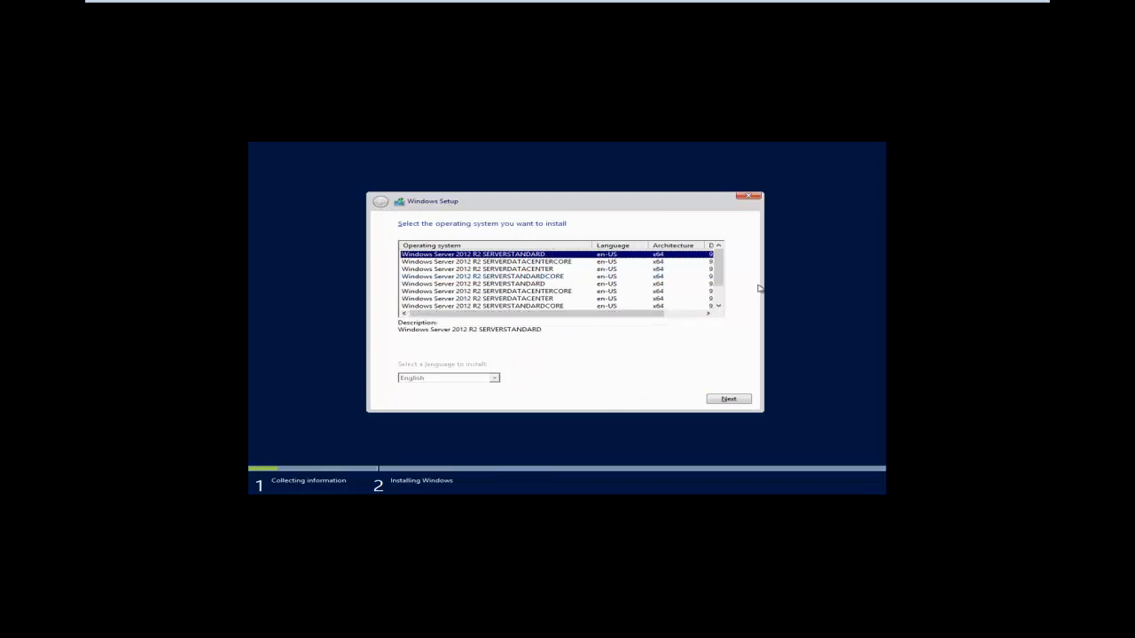
- Select Windows Server 2012 R2 Custom Image as the operating system to install
scroll(down, 3)
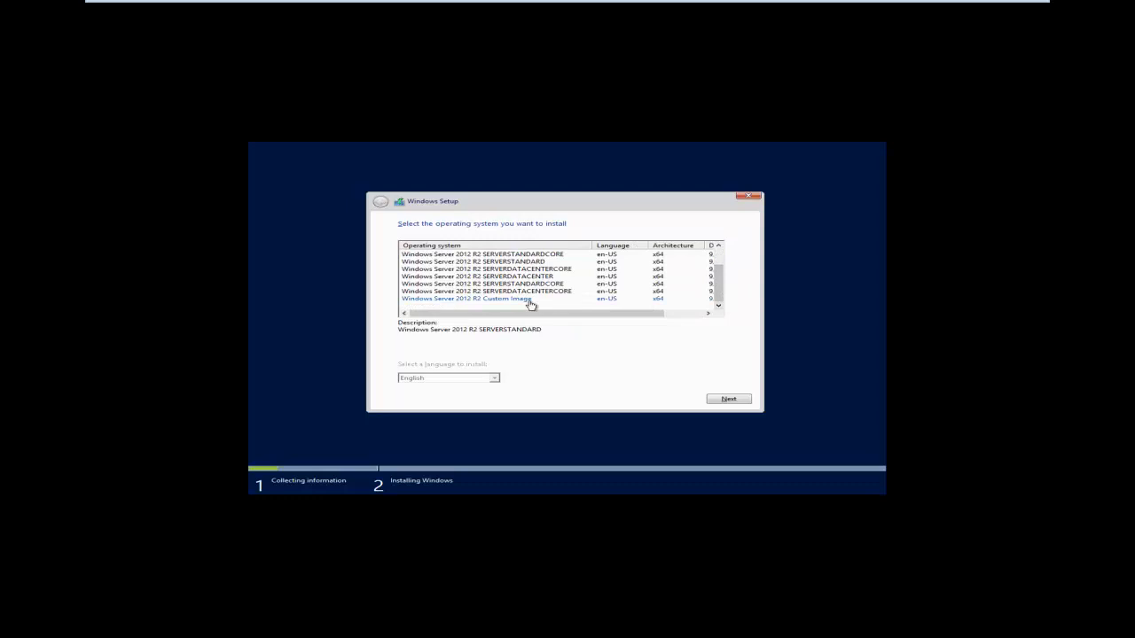
click(464, 298)
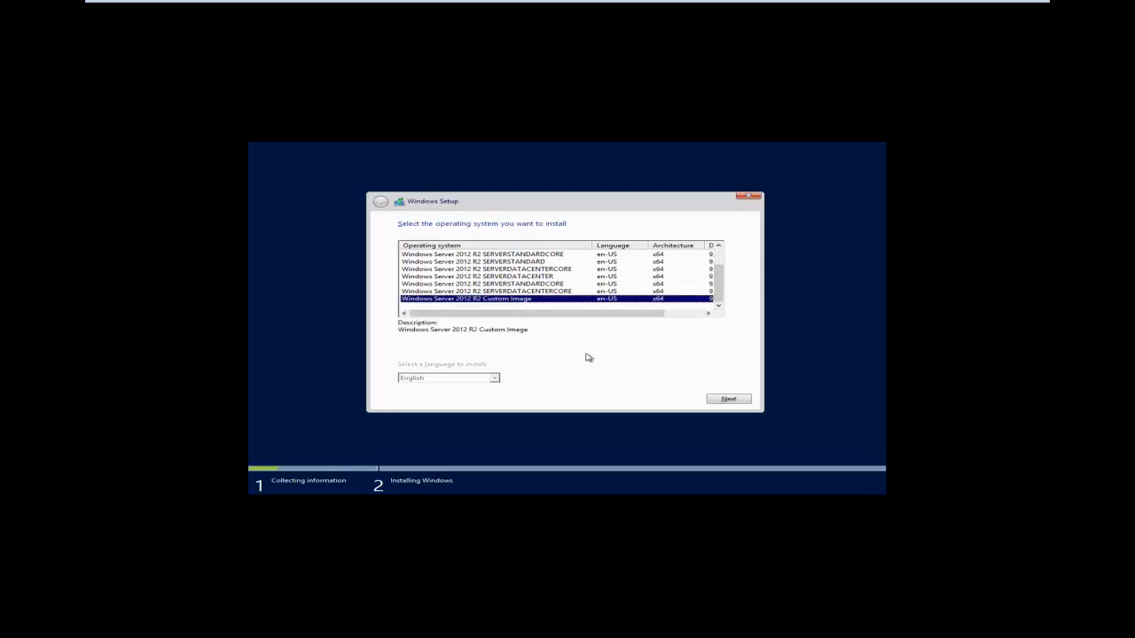
click(727, 397)
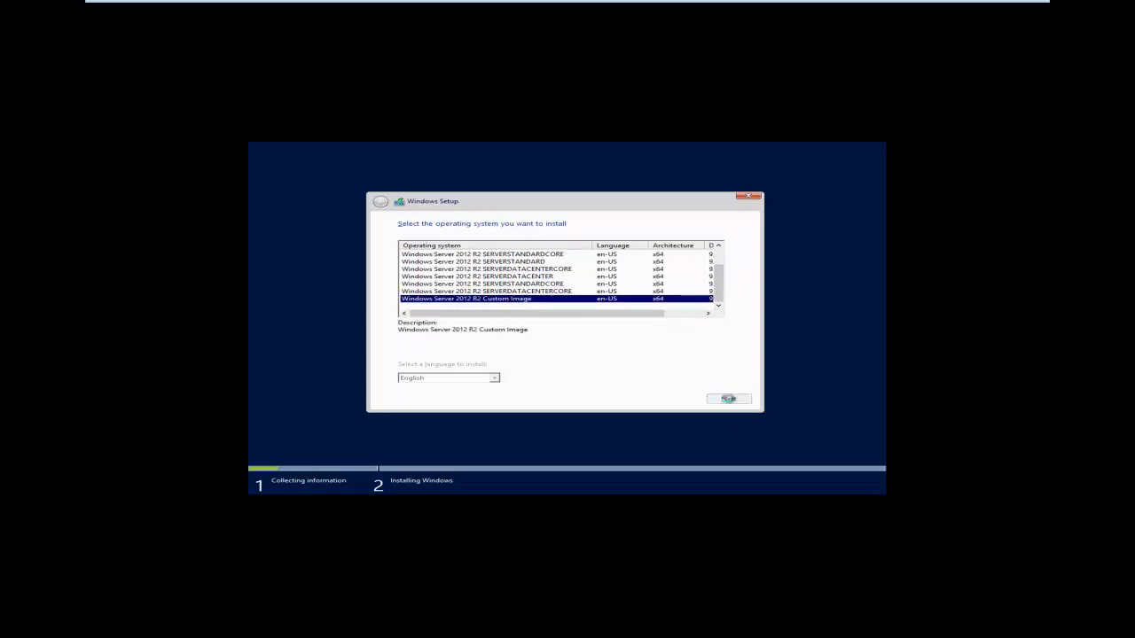
click(727, 398)
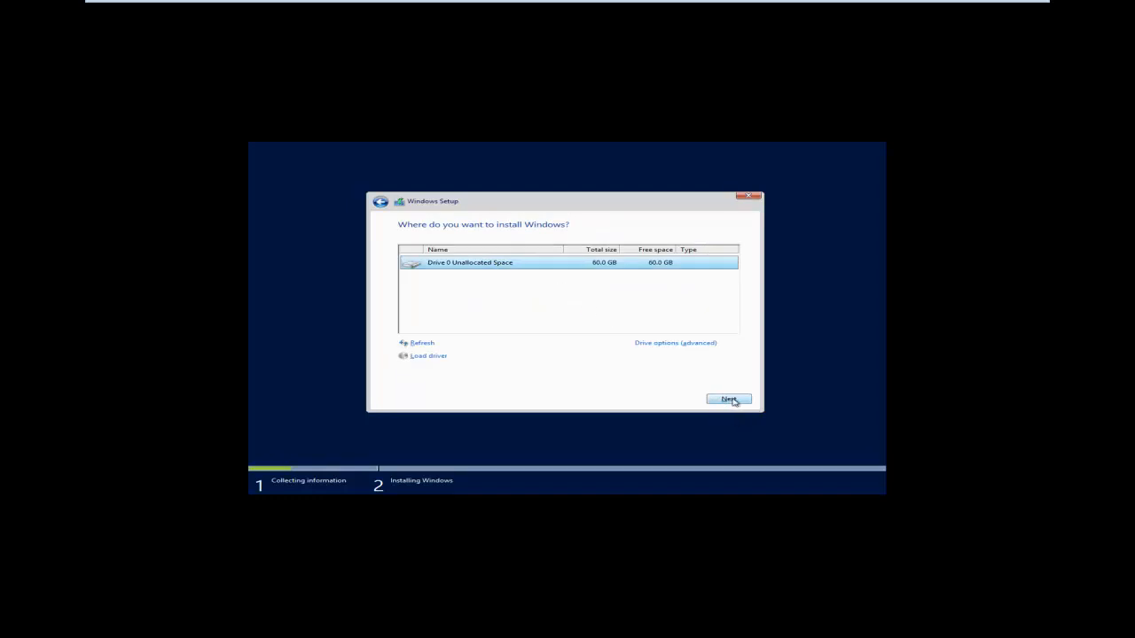
- Install onto Drive 0 Unallocated Space, leaving setup waiting for the server
click(727, 399)
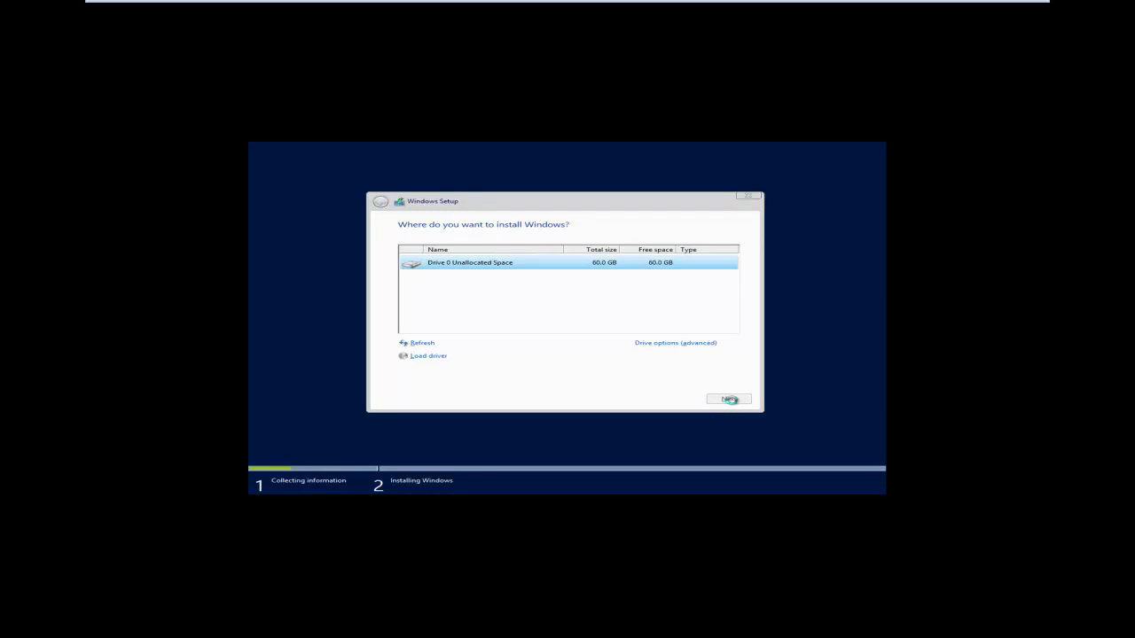
click(727, 399)
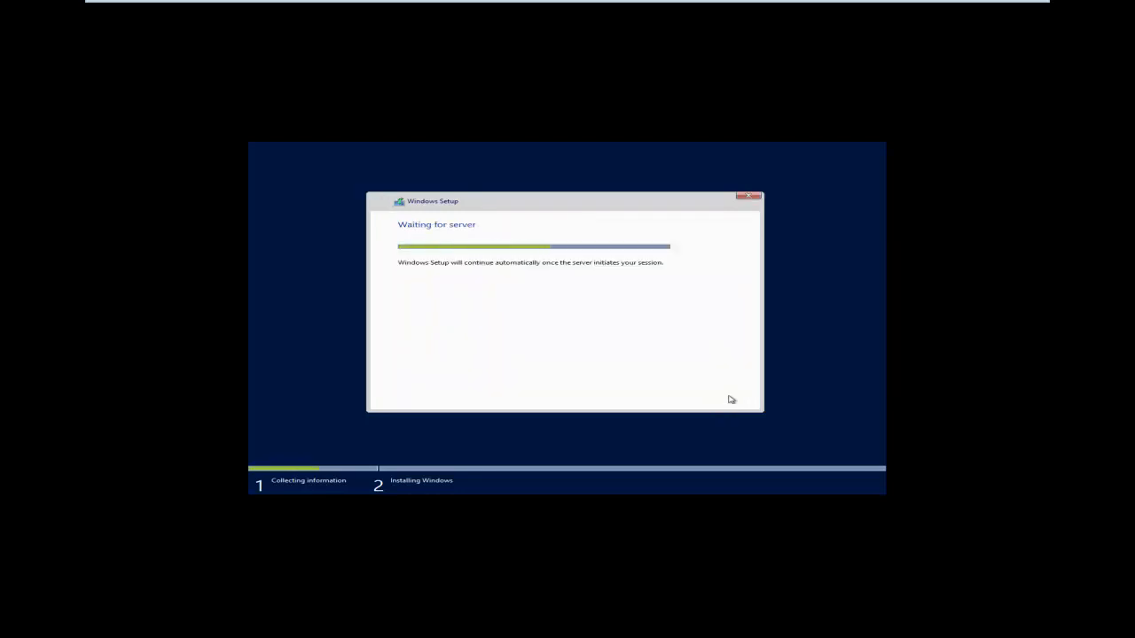